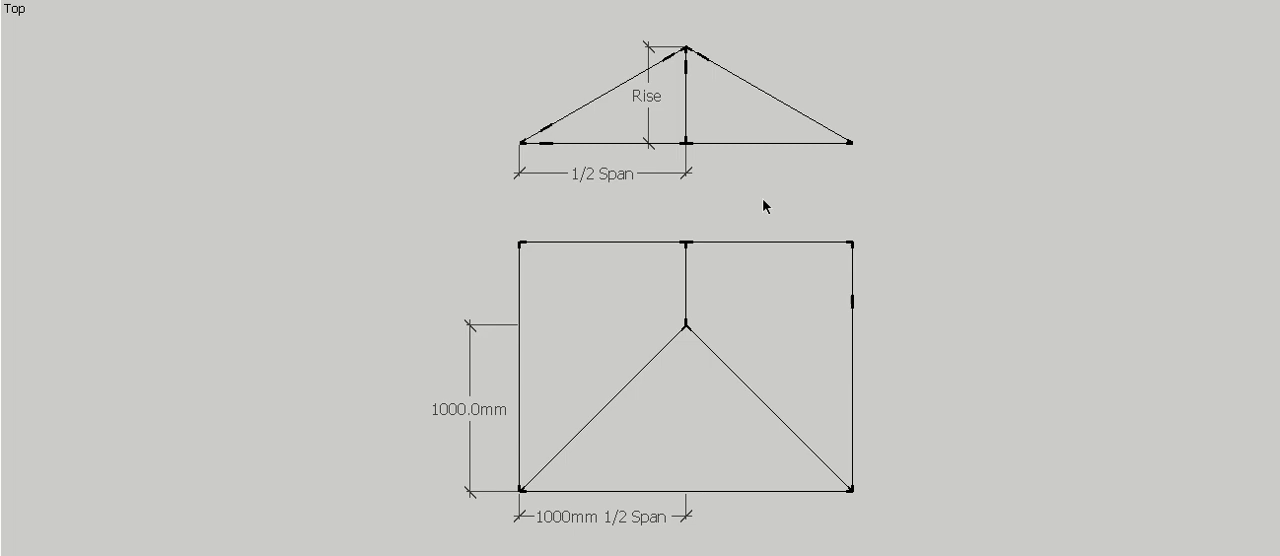
{"action": "mouse_move", "coordinate": [708, 172]}
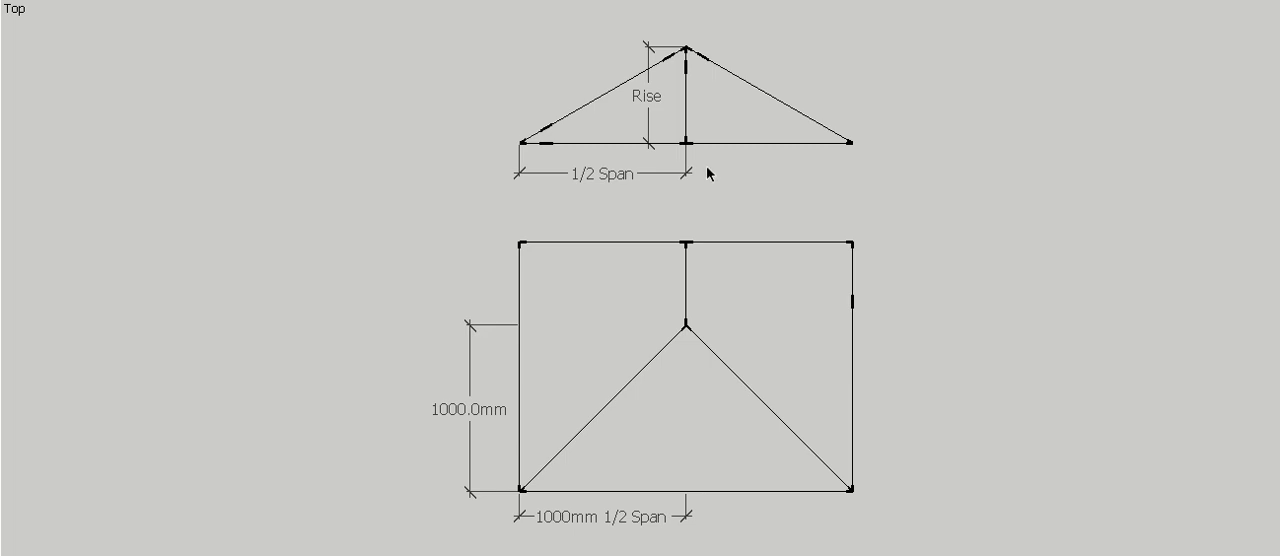
{"action": "mouse_move", "coordinate": [530, 130]}
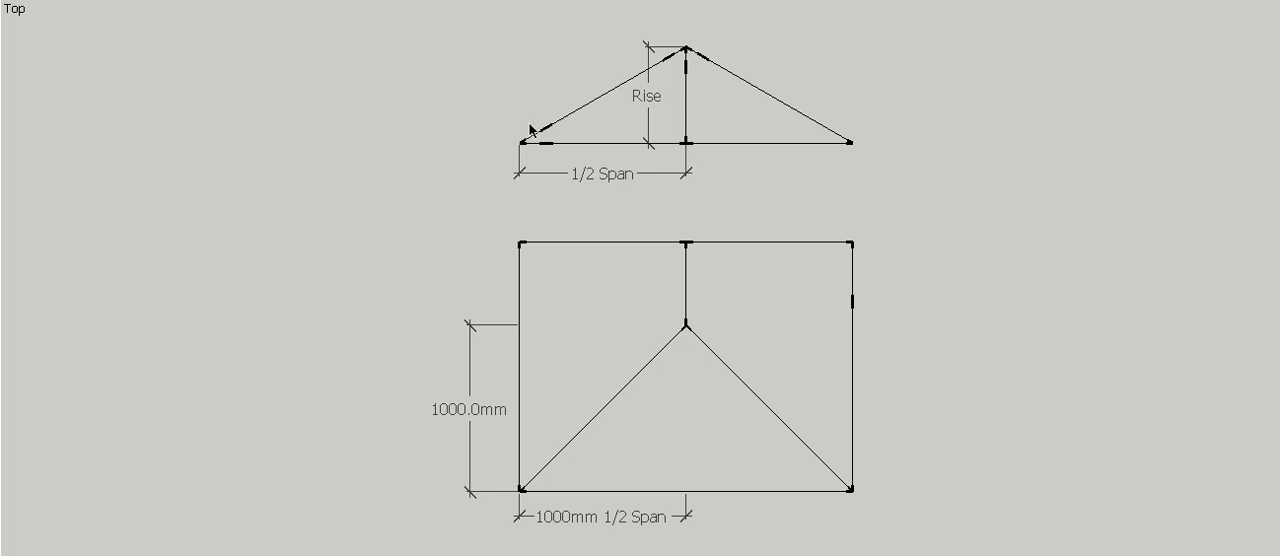
{"action": "mouse_move", "coordinate": [676, 64]}
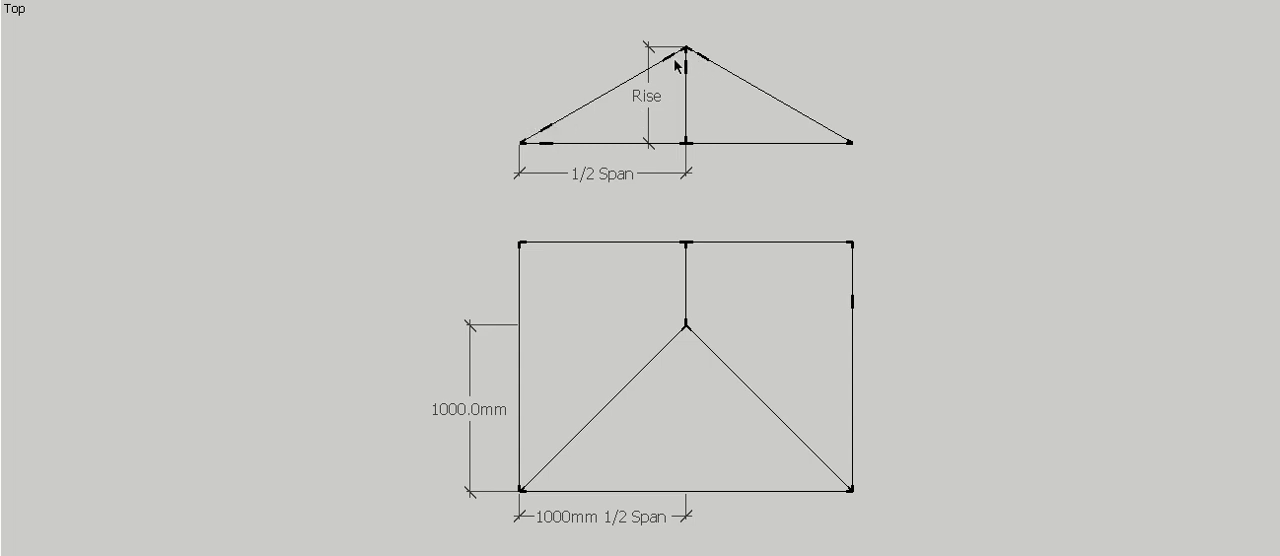
{"action": "mouse_move", "coordinate": [560, 132]}
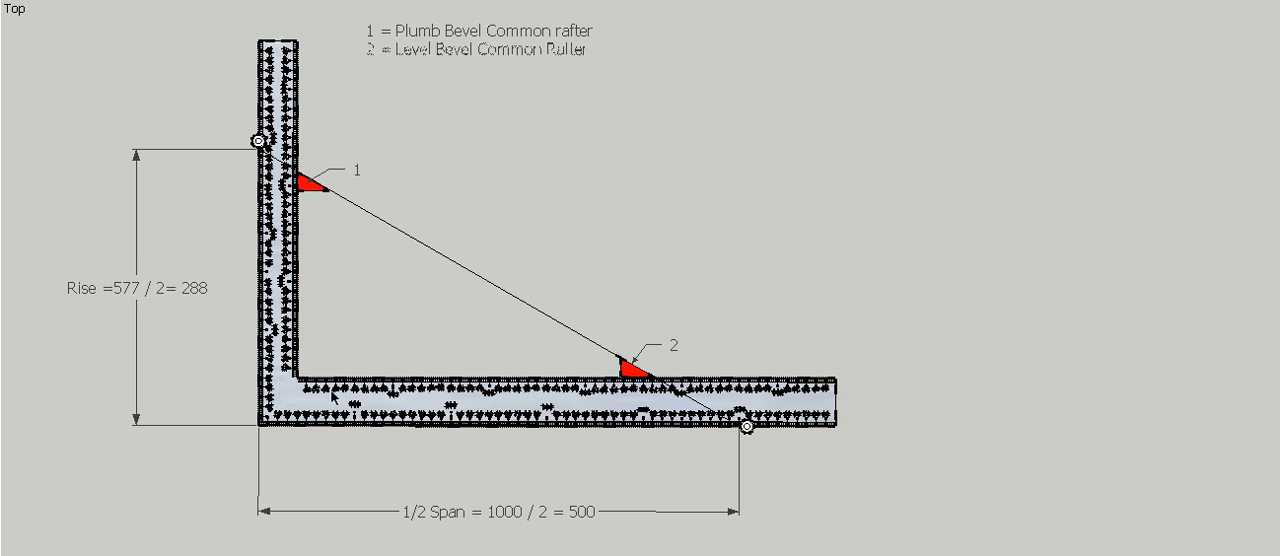
{"action": "mouse_move", "coordinate": [828, 462]}
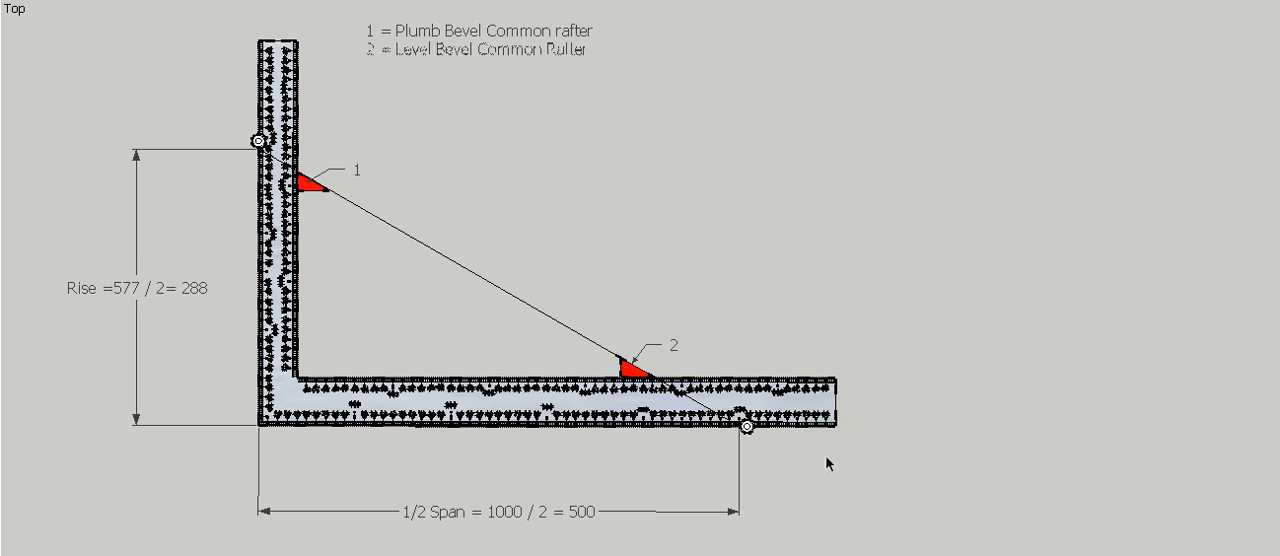
{"action": "mouse_move", "coordinate": [892, 412]}
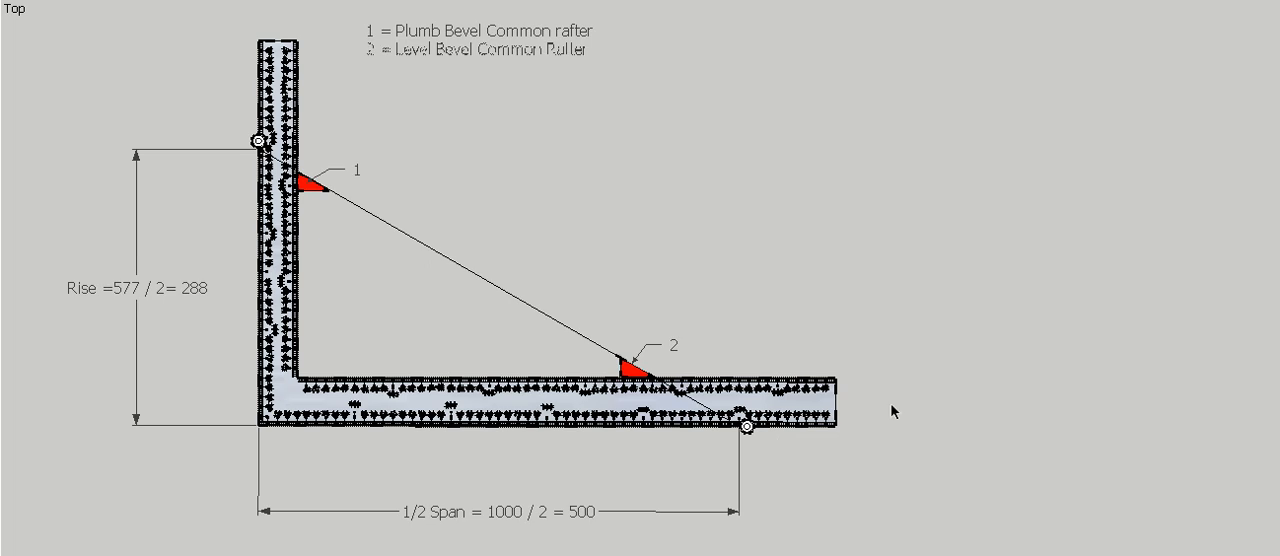
{"action": "mouse_move", "coordinate": [752, 446]}
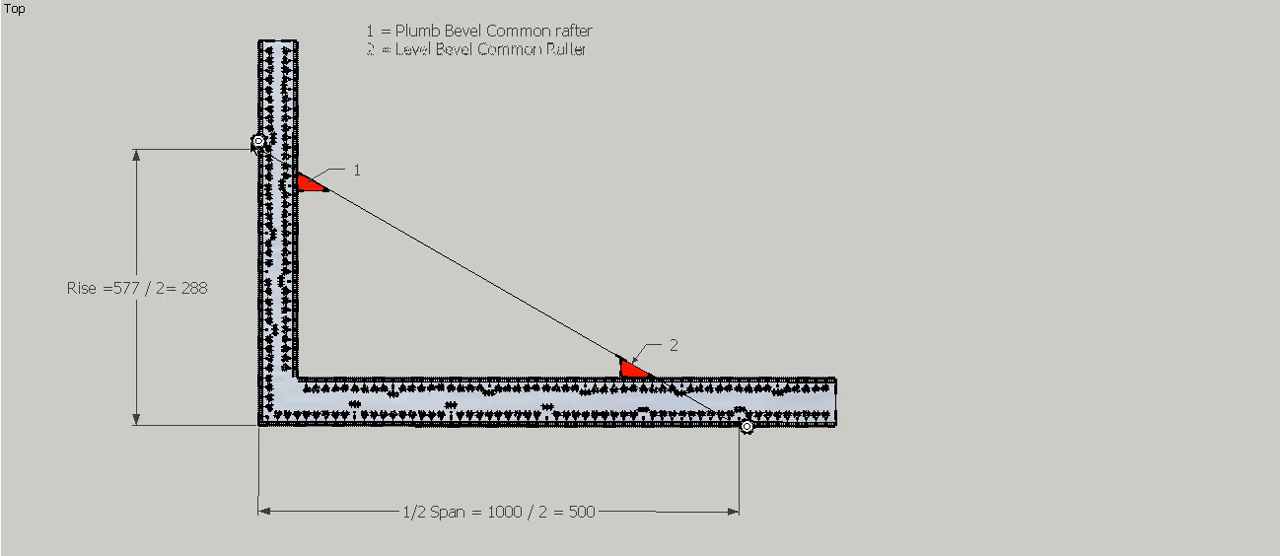
{"action": "mouse_move", "coordinate": [384, 210]}
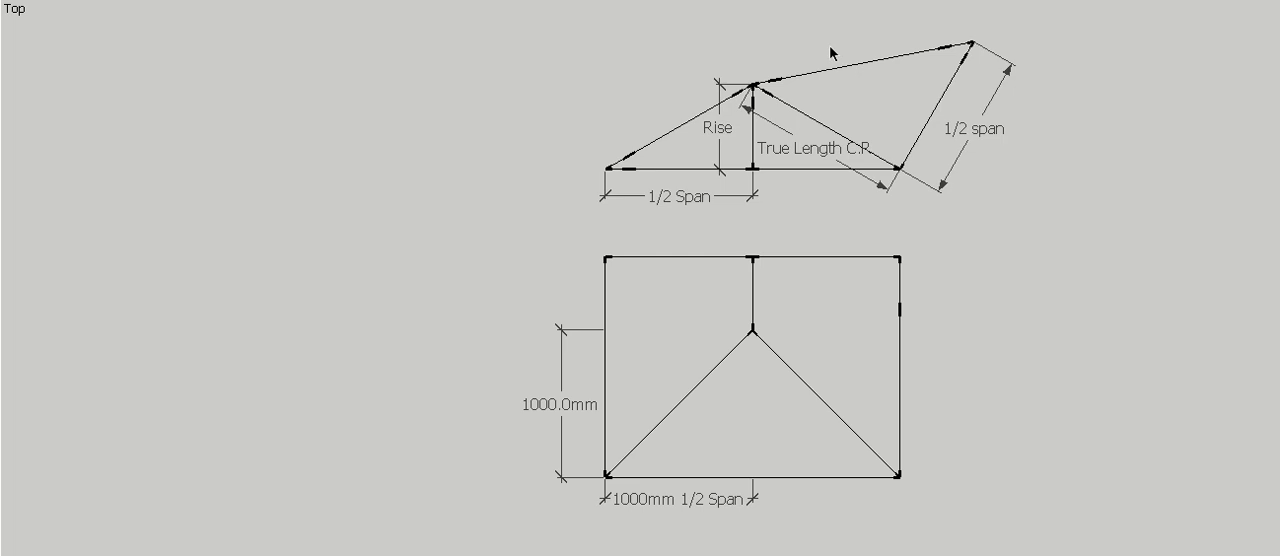
{"action": "mouse_move", "coordinate": [792, 102]}
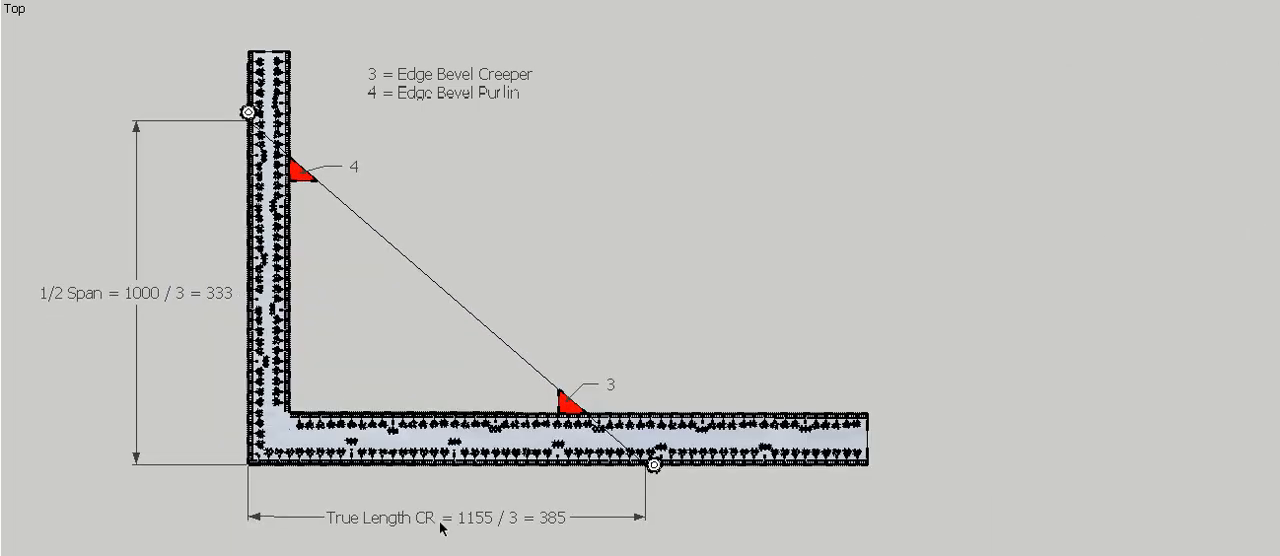
{"action": "mouse_move", "coordinate": [490, 536]}
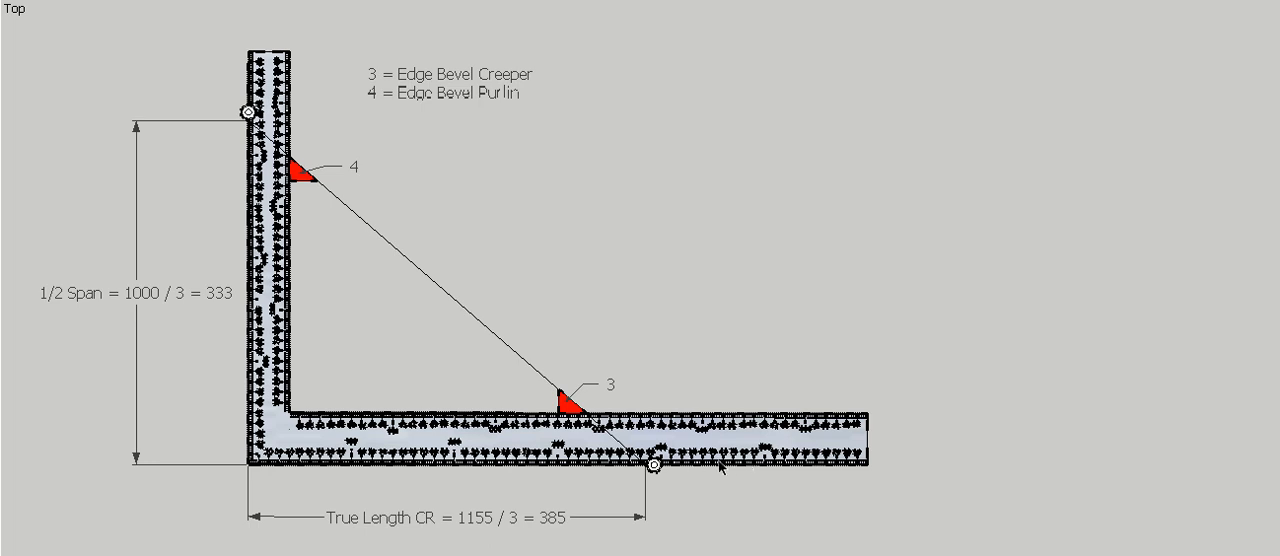
{"action": "mouse_move", "coordinate": [476, 522]}
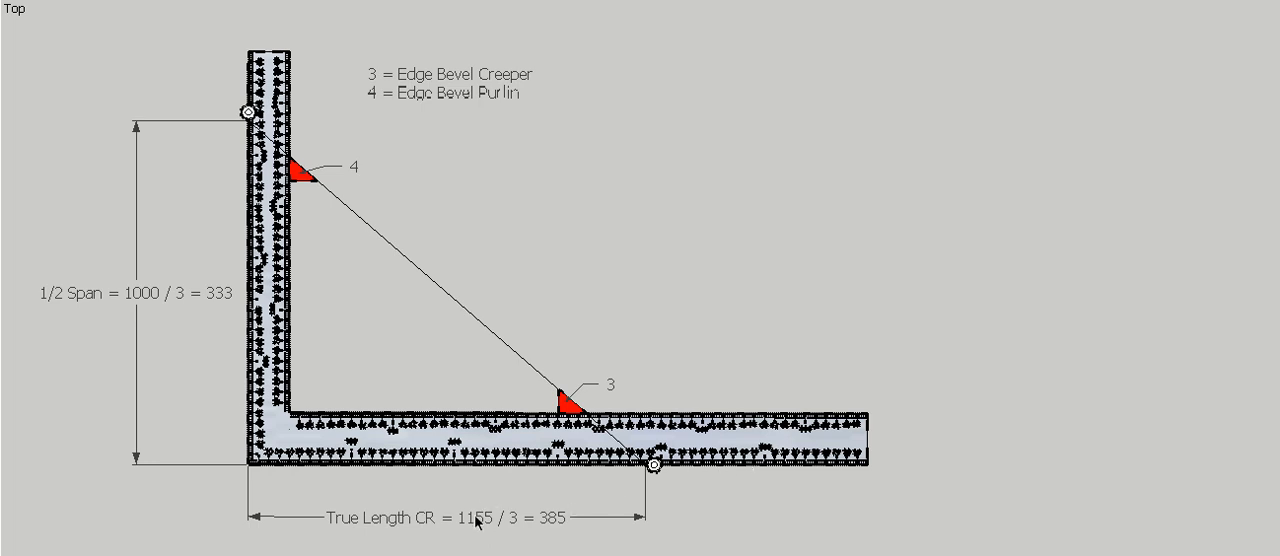
{"action": "mouse_move", "coordinate": [868, 470]}
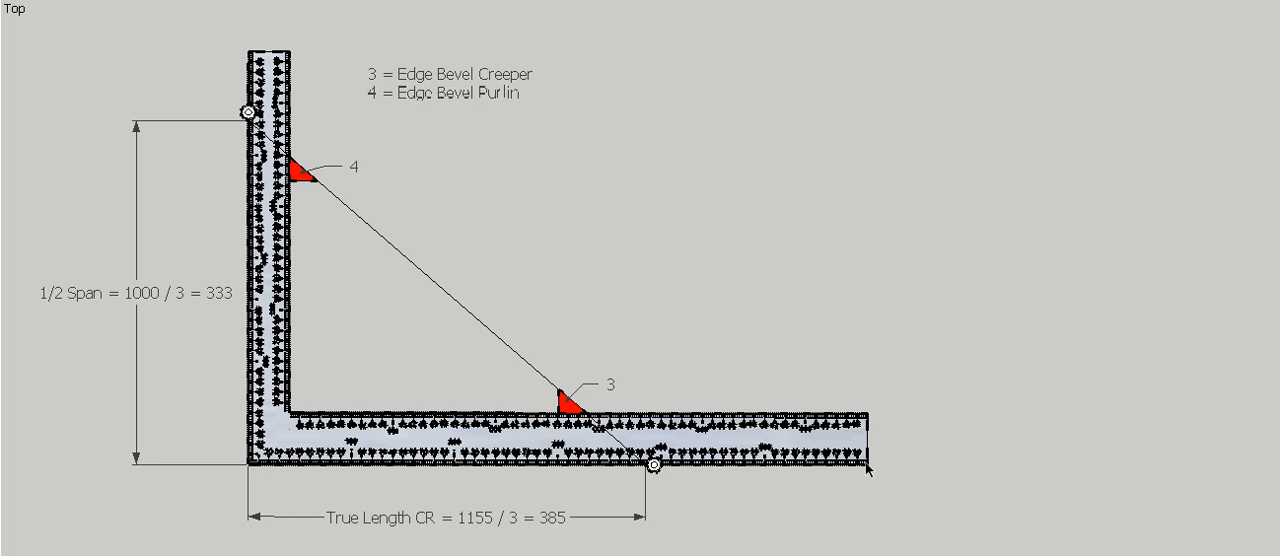
{"action": "mouse_move", "coordinate": [204, 340]}
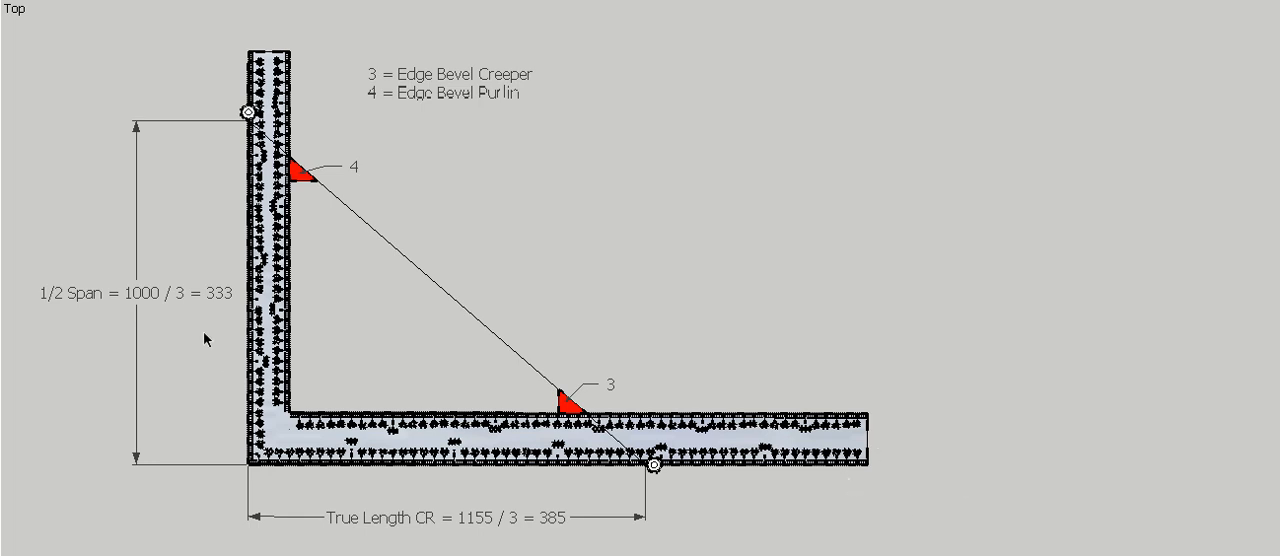
{"action": "mouse_move", "coordinate": [168, 156]}
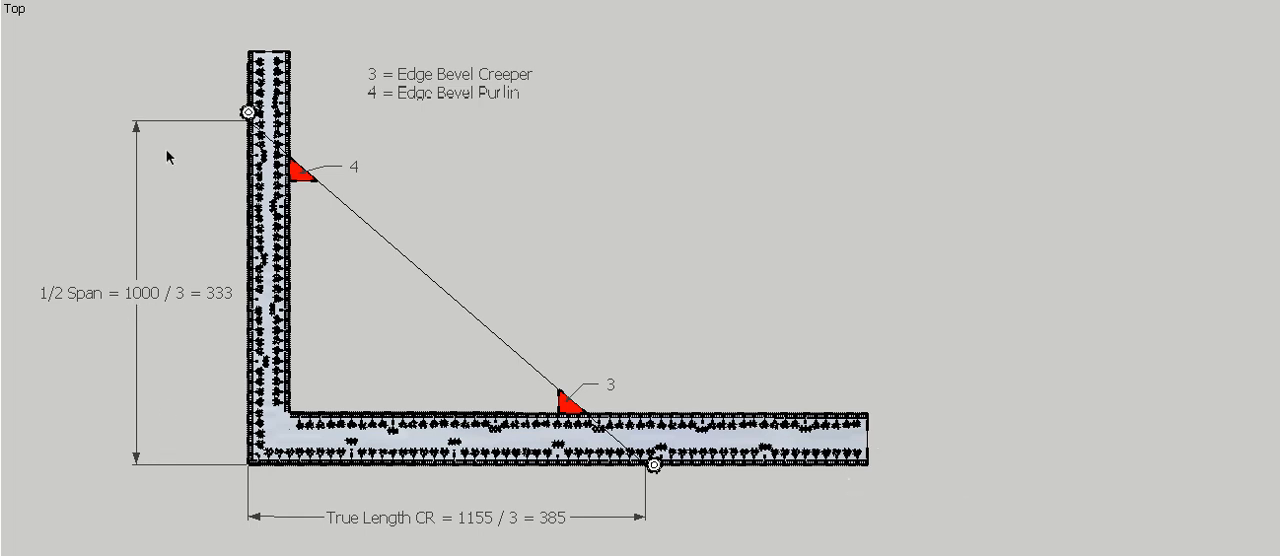
{"action": "mouse_move", "coordinate": [136, 304]}
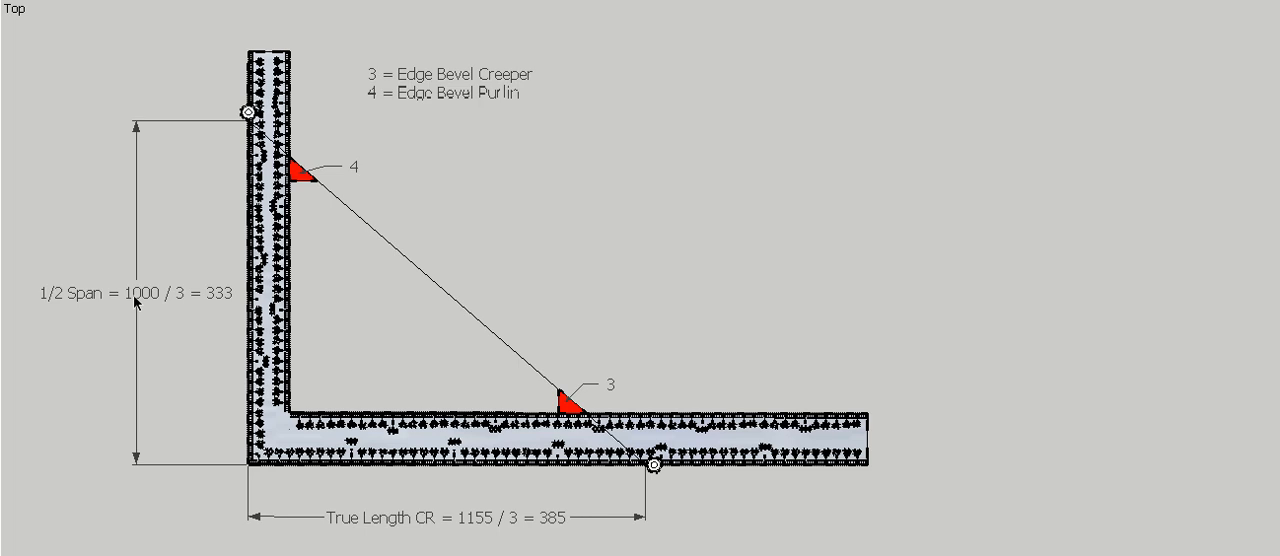
{"action": "mouse_move", "coordinate": [258, 42]}
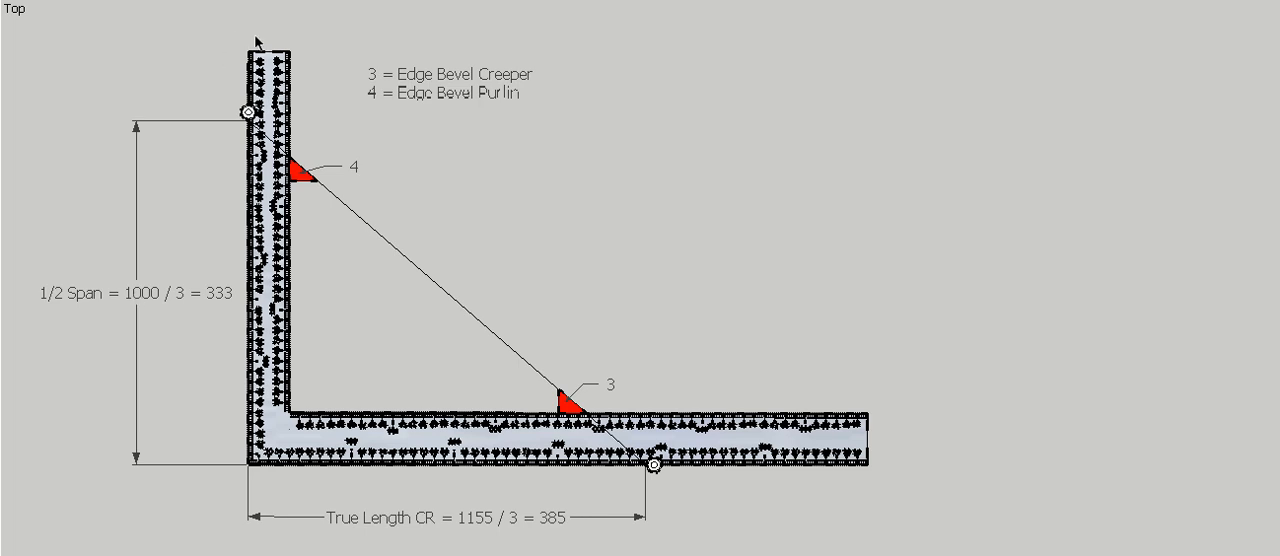
{"action": "mouse_move", "coordinate": [270, 422]}
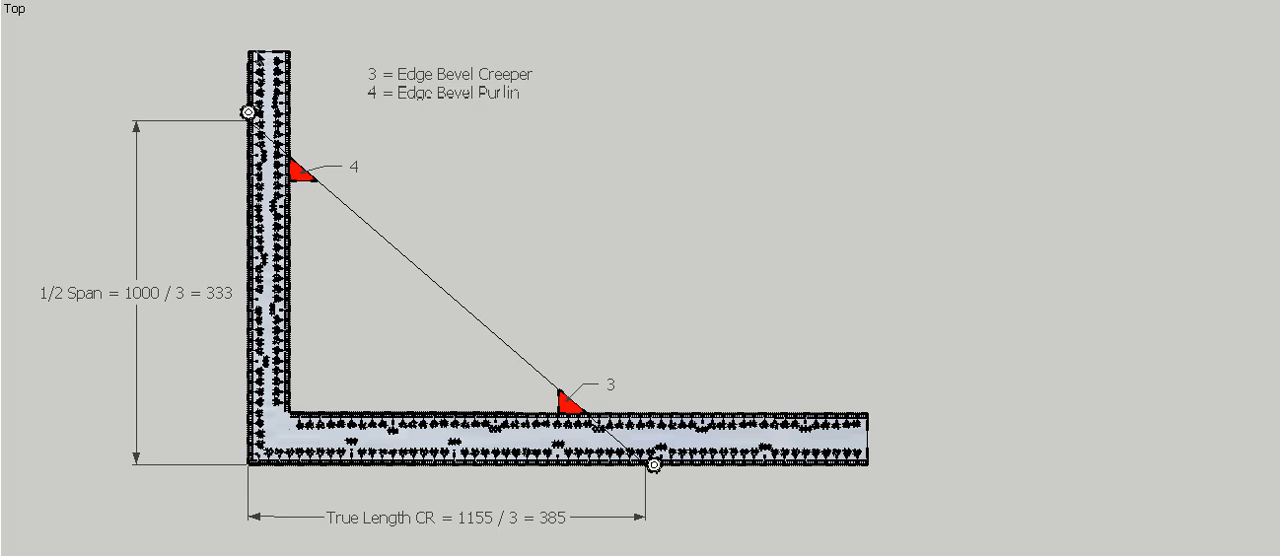
{"action": "mouse_move", "coordinate": [184, 316]}
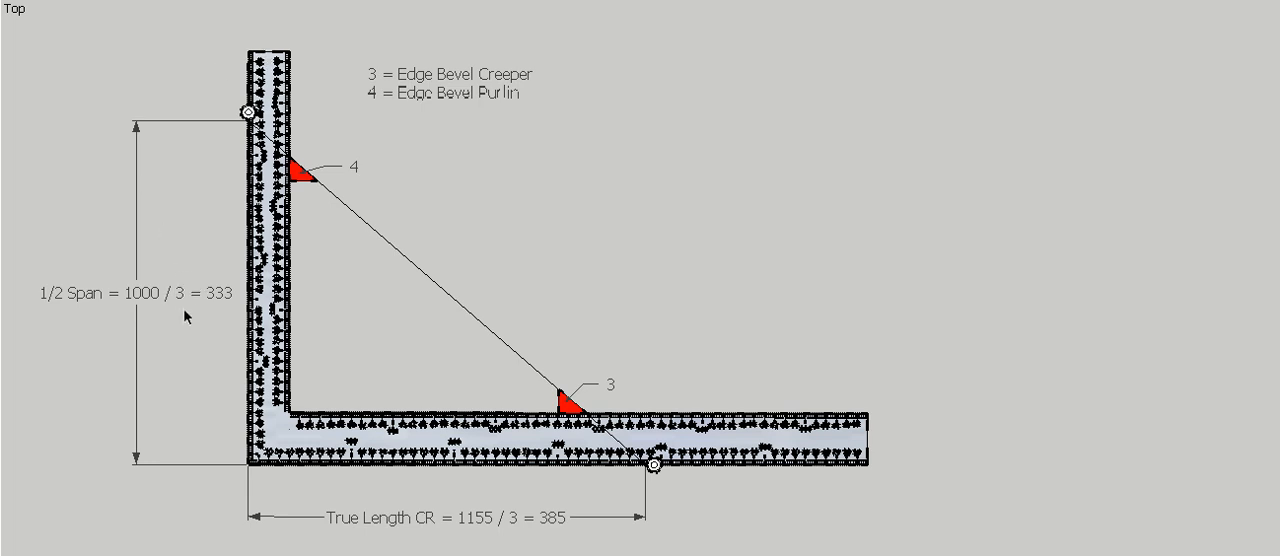
{"action": "mouse_move", "coordinate": [180, 304]}
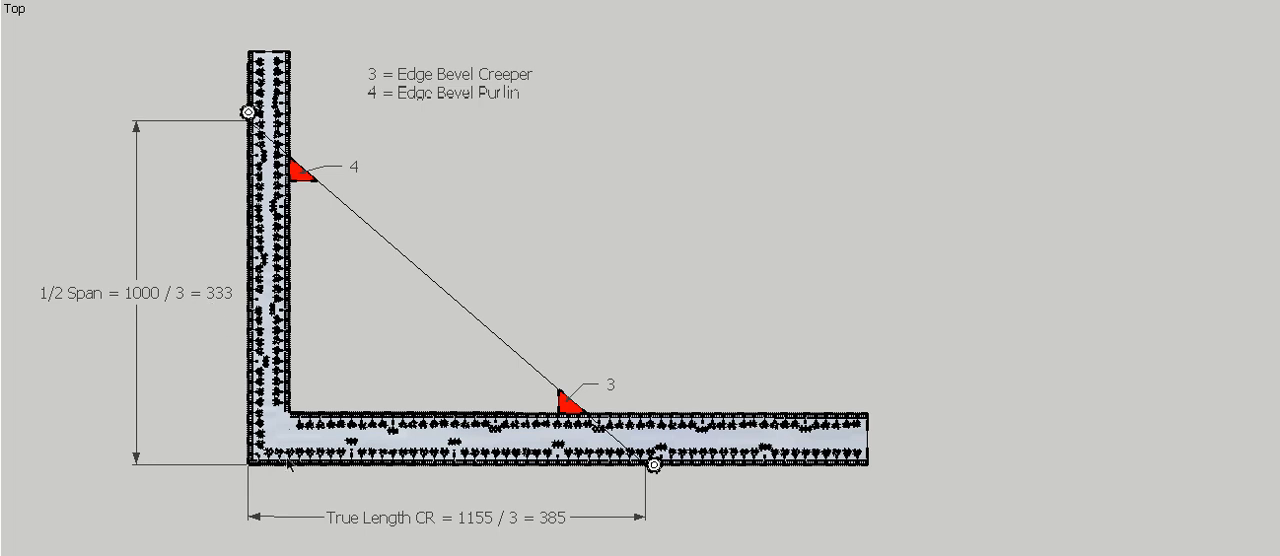
{"action": "mouse_move", "coordinate": [518, 524]}
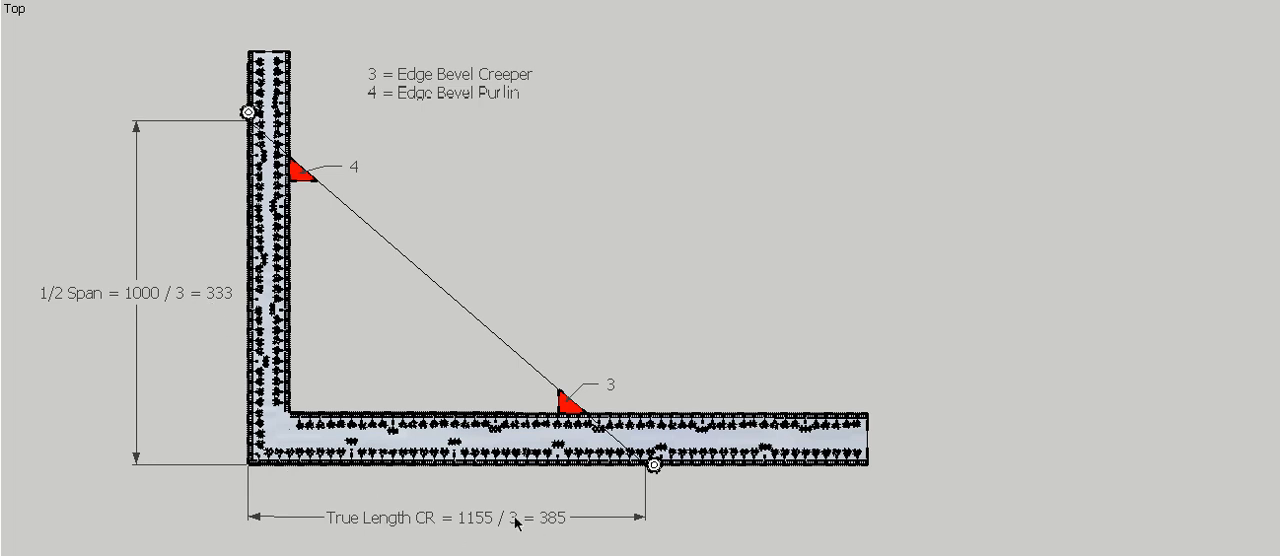
{"action": "mouse_move", "coordinate": [554, 530]}
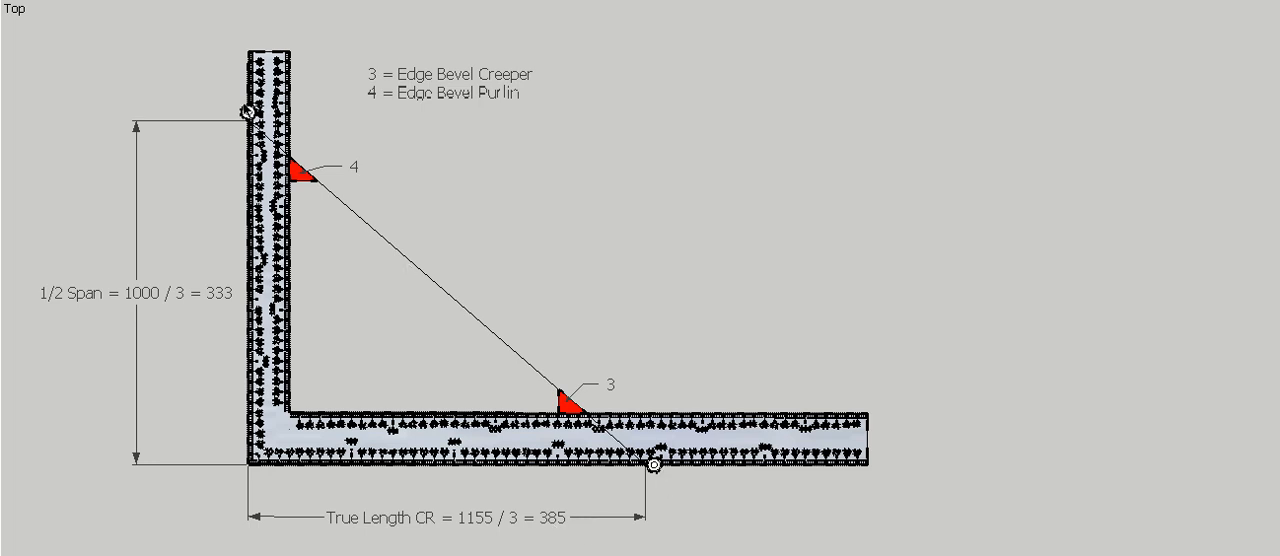
{"action": "mouse_move", "coordinate": [420, 162]}
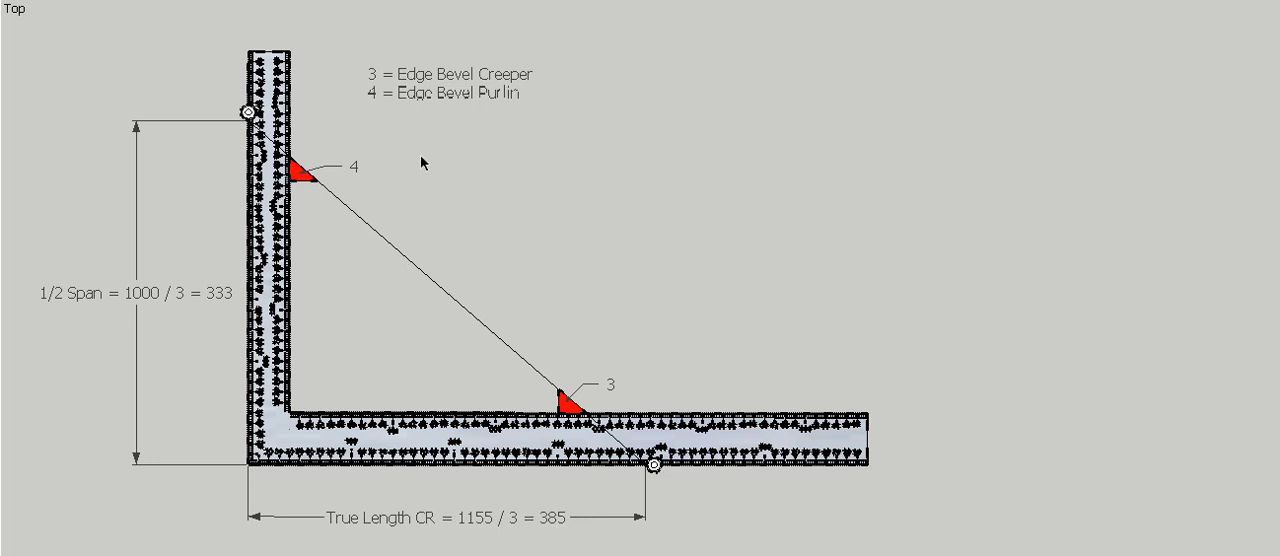
{"action": "mouse_move", "coordinate": [540, 82]}
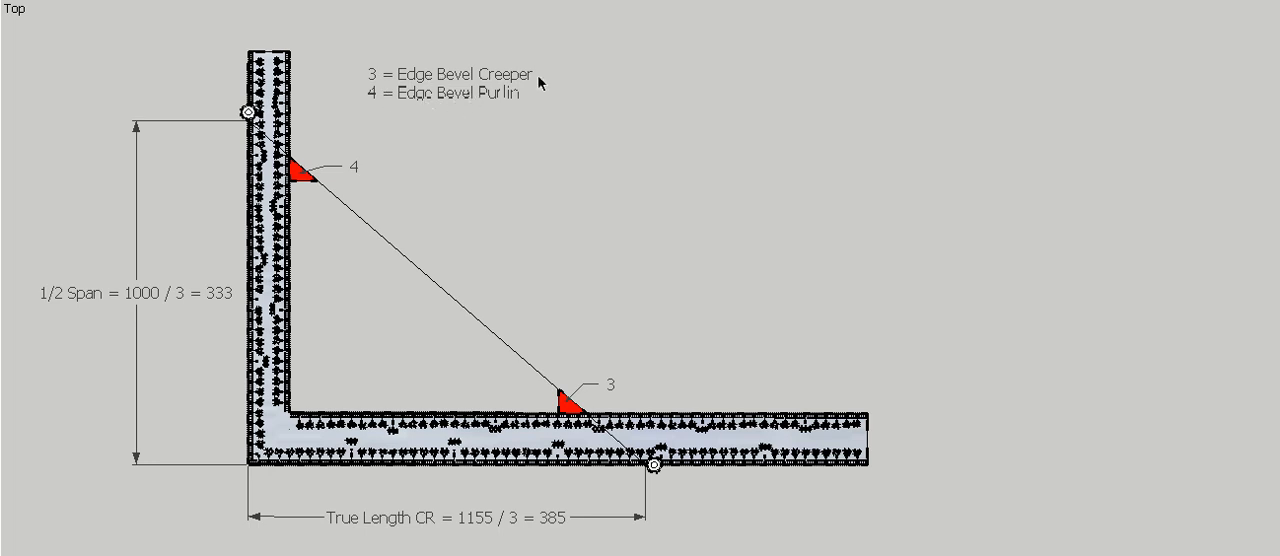
{"action": "mouse_move", "coordinate": [490, 224]}
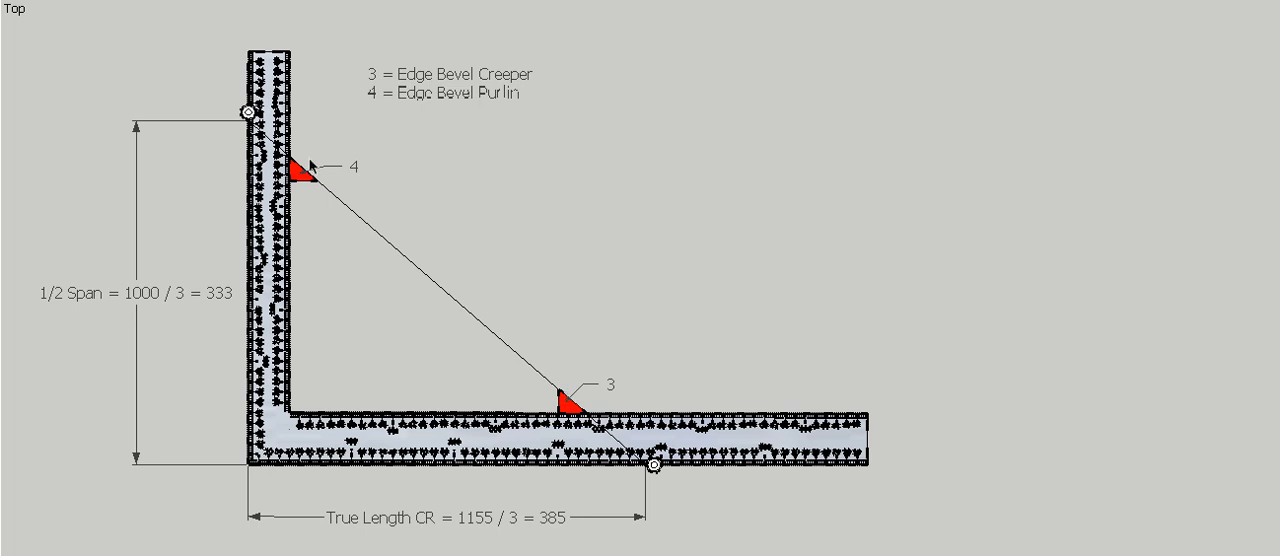
{"action": "mouse_move", "coordinate": [318, 180]}
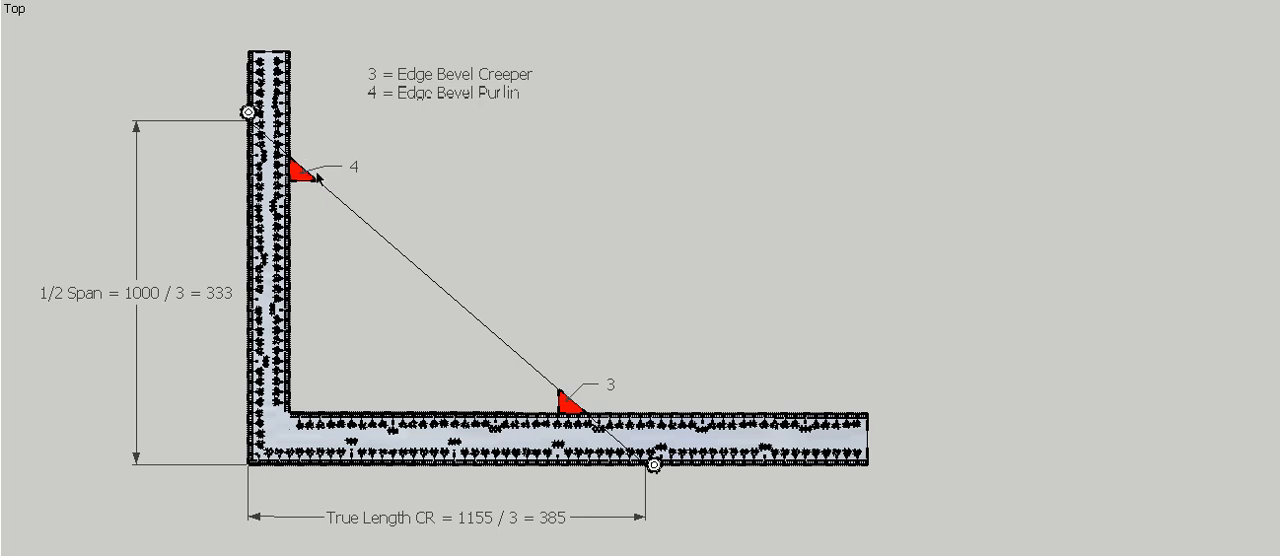
{"action": "mouse_move", "coordinate": [336, 16]}
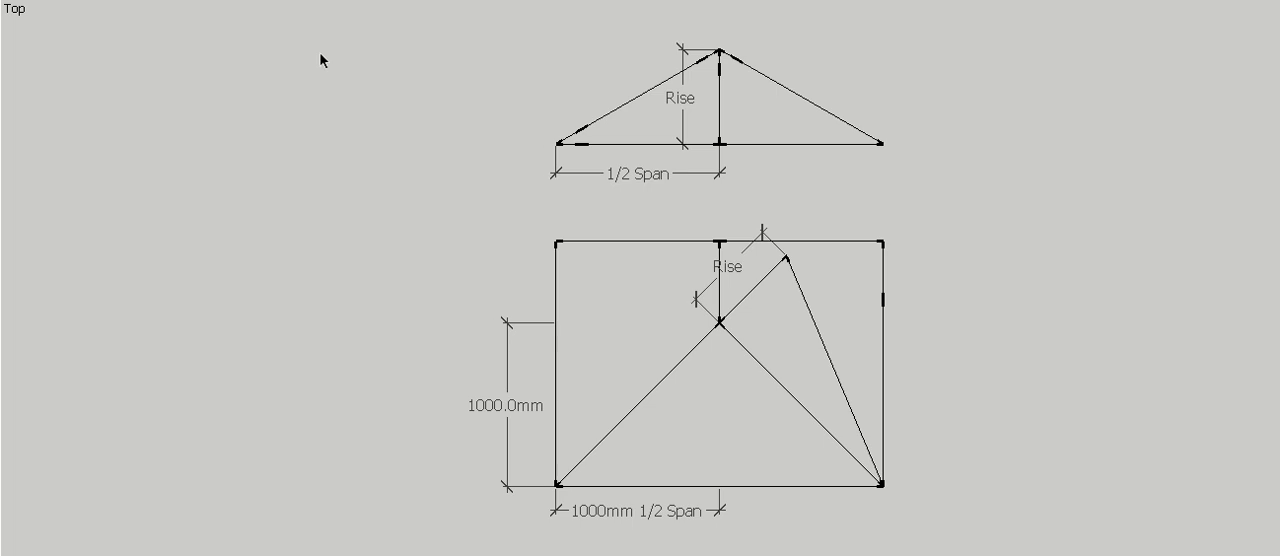
{"action": "mouse_move", "coordinate": [990, 352]}
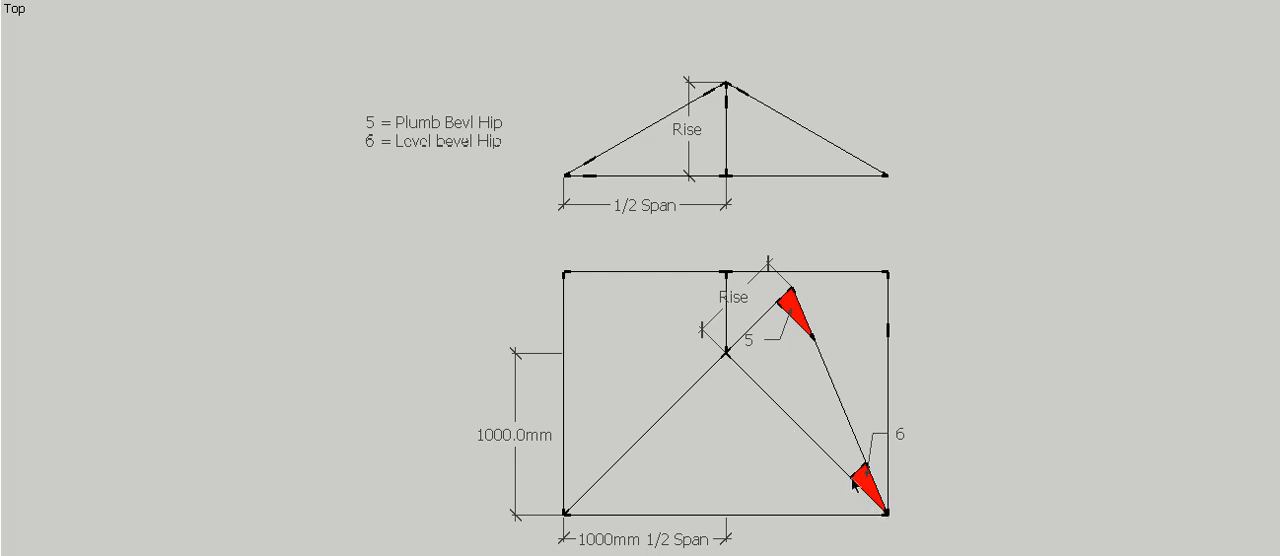
{"action": "mouse_move", "coordinate": [856, 484]}
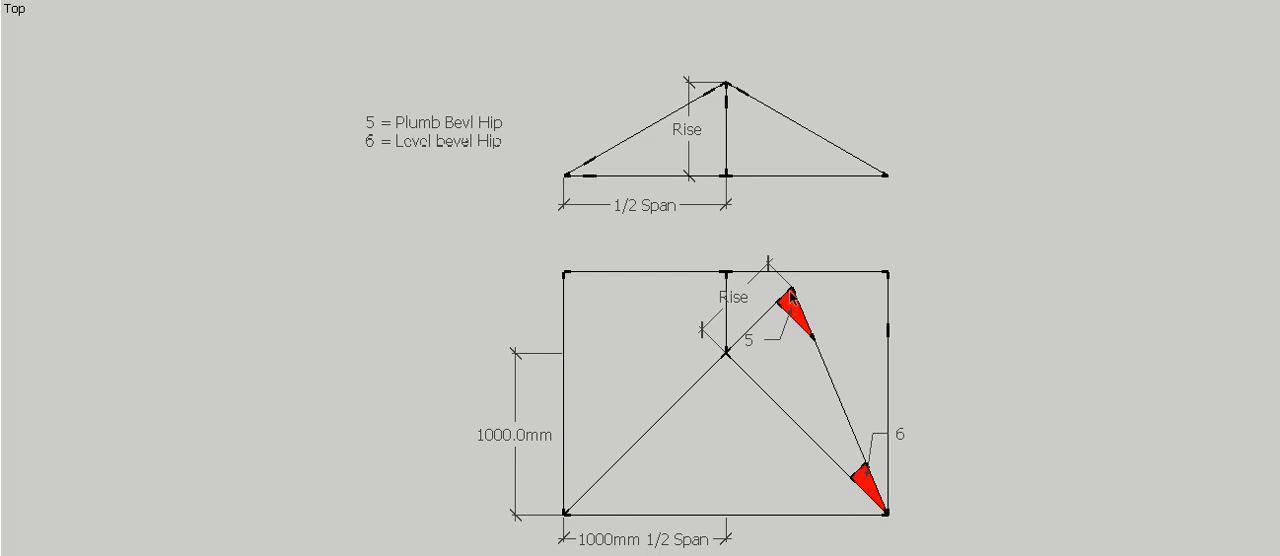
{"action": "mouse_move", "coordinate": [738, 546]}
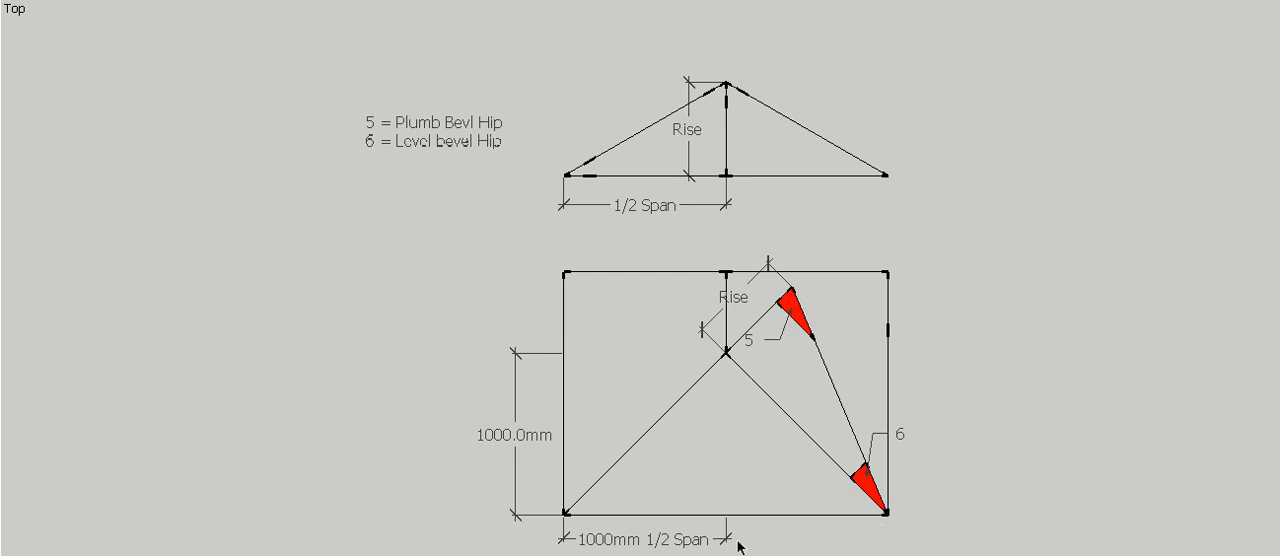
{"action": "mouse_move", "coordinate": [768, 348]}
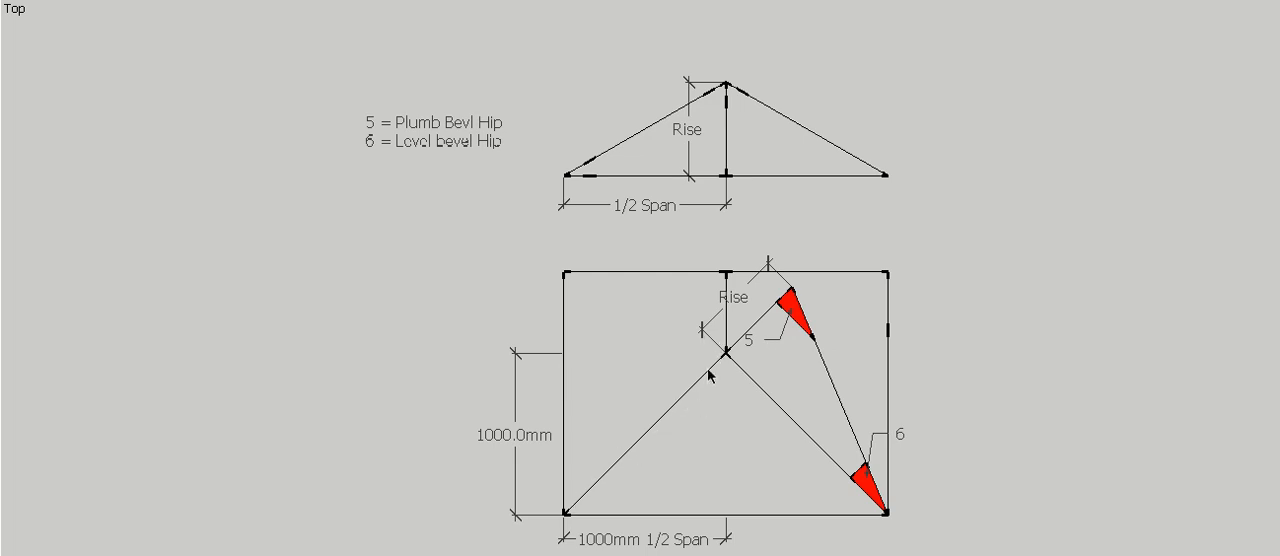
{"action": "mouse_move", "coordinate": [570, 516]}
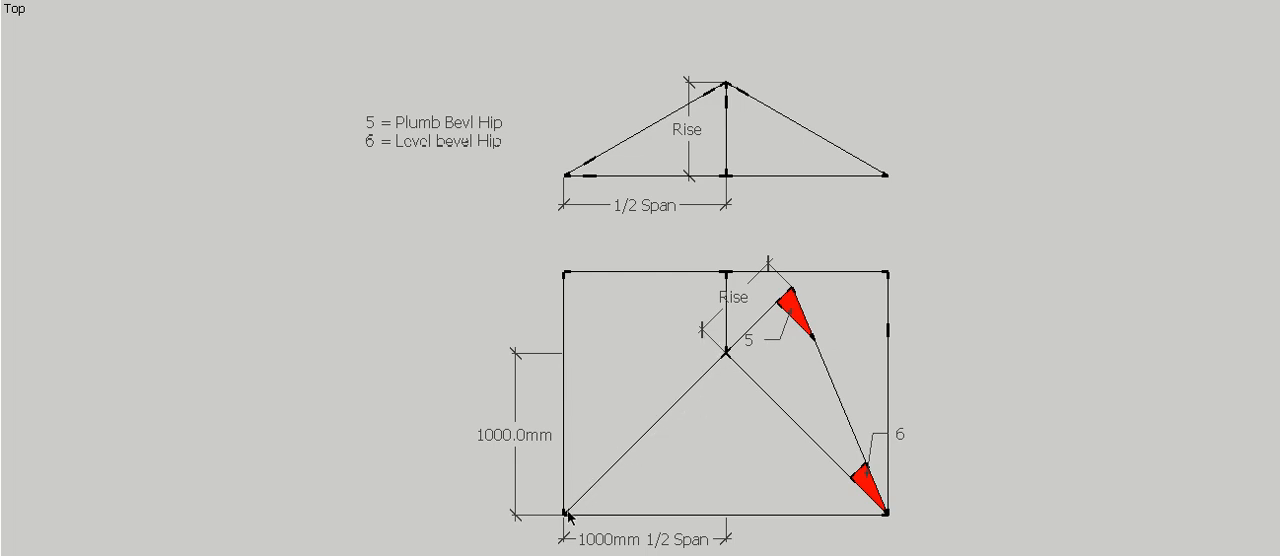
{"action": "mouse_move", "coordinate": [728, 360]}
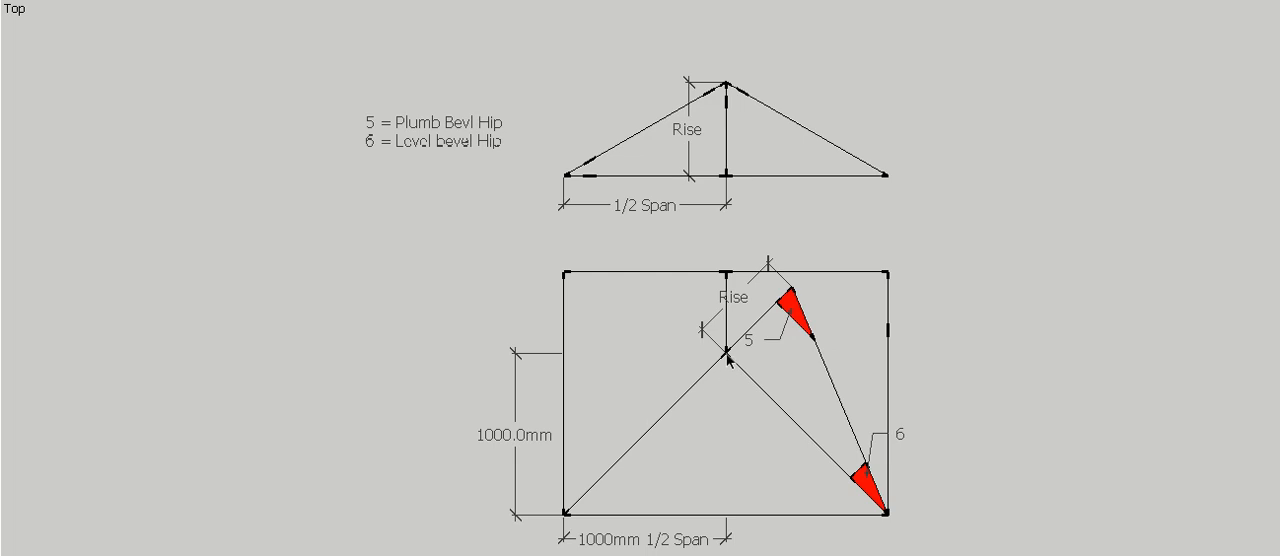
{"action": "mouse_move", "coordinate": [728, 360]}
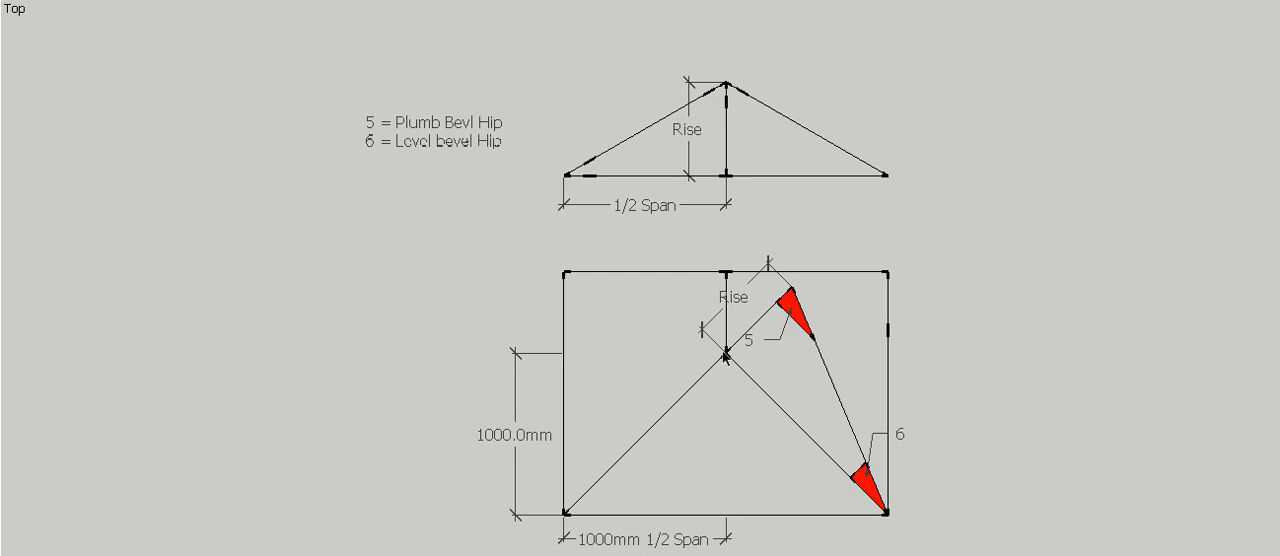
{"action": "mouse_move", "coordinate": [724, 356]}
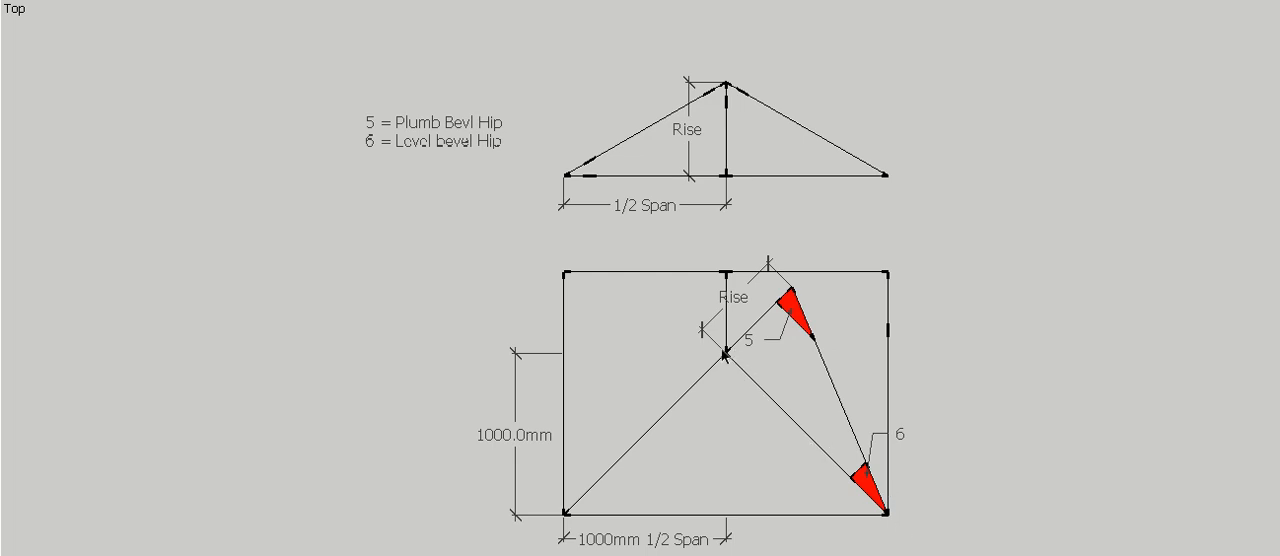
{"action": "mouse_move", "coordinate": [724, 356]}
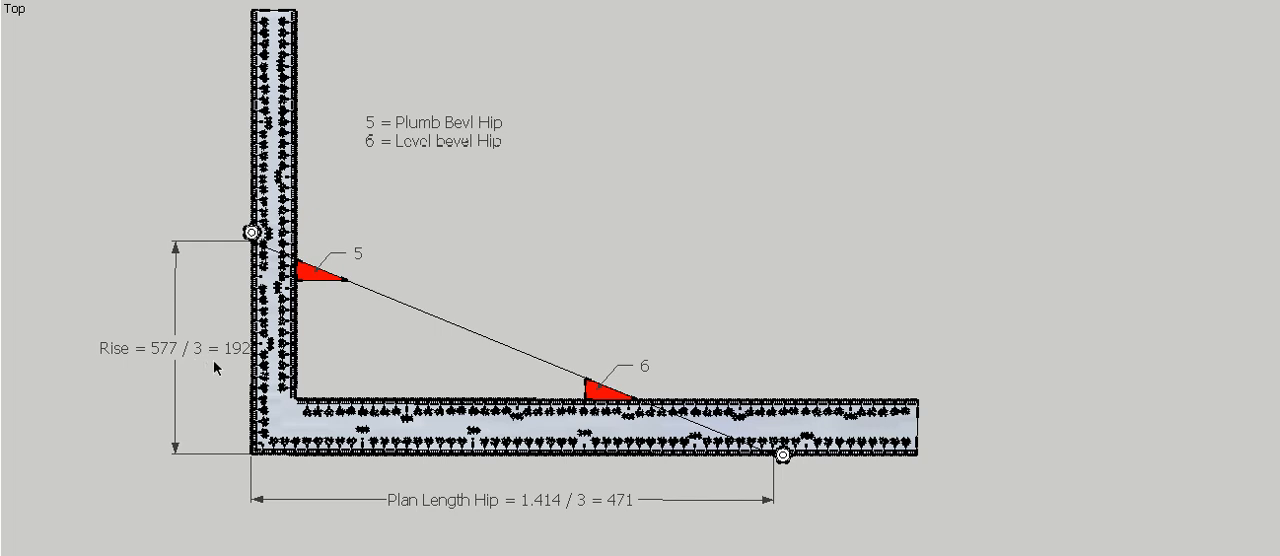
{"action": "mouse_move", "coordinate": [356, 282]}
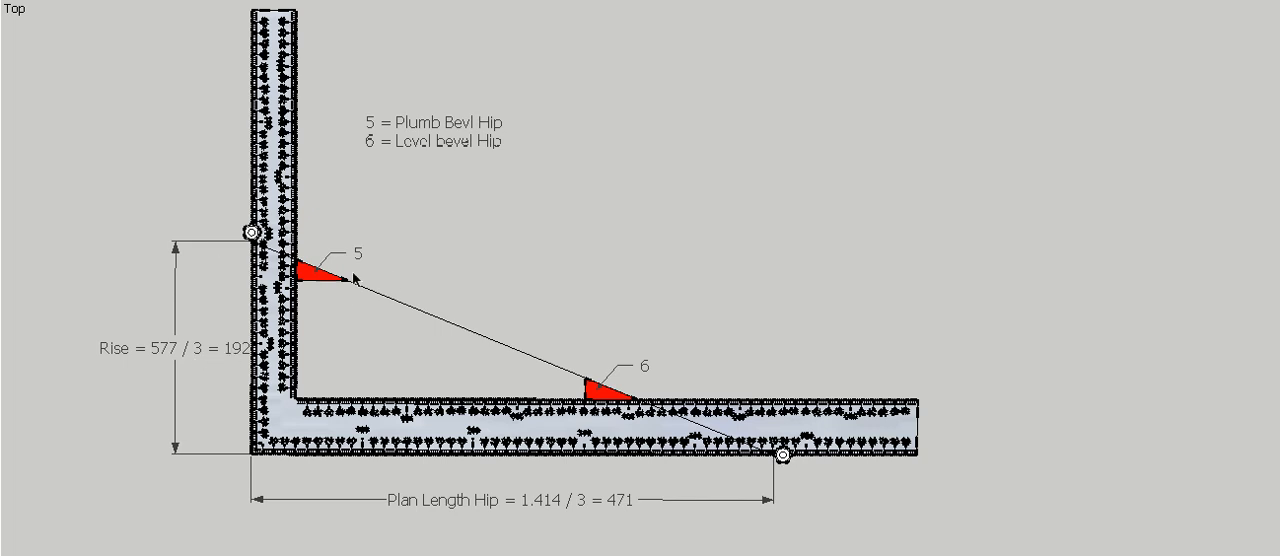
{"action": "mouse_move", "coordinate": [676, 316]}
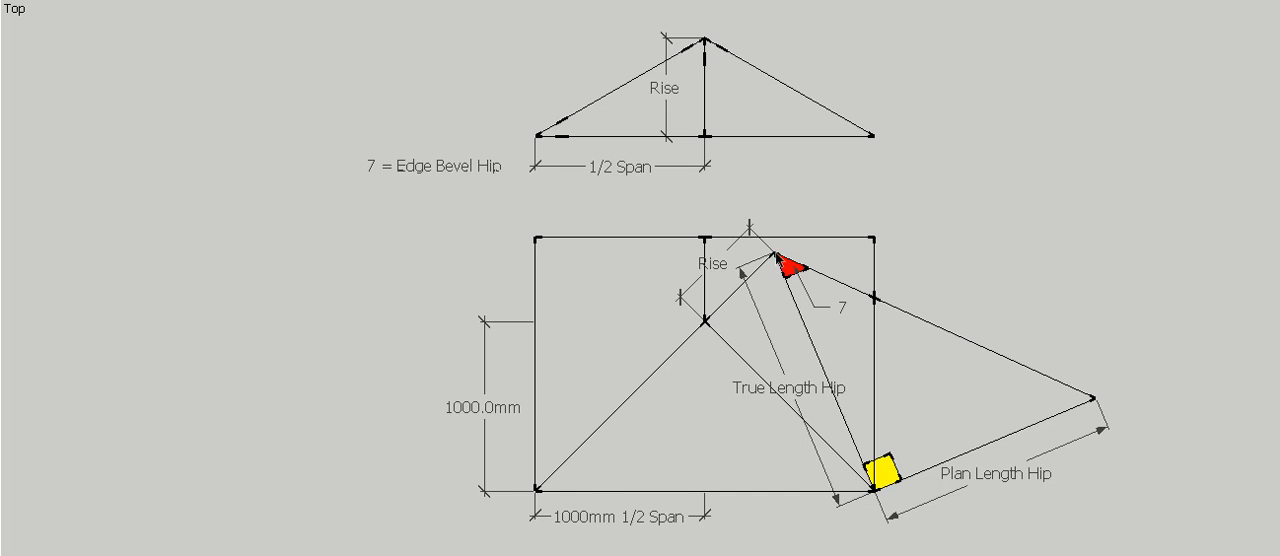
{"action": "mouse_move", "coordinate": [816, 414]}
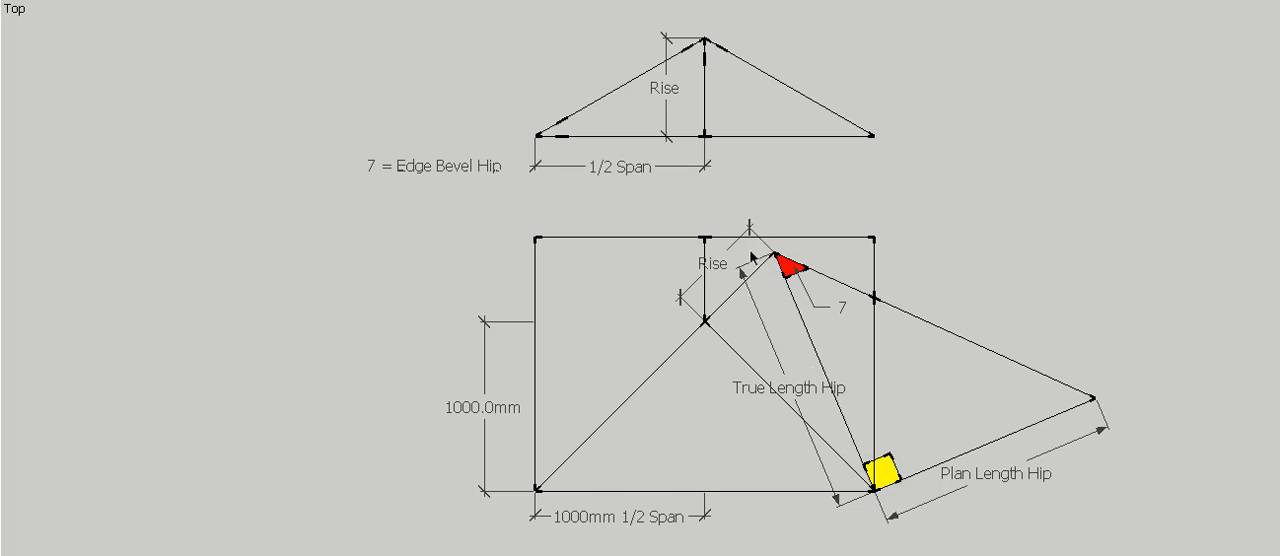
{"action": "mouse_move", "coordinate": [762, 378]}
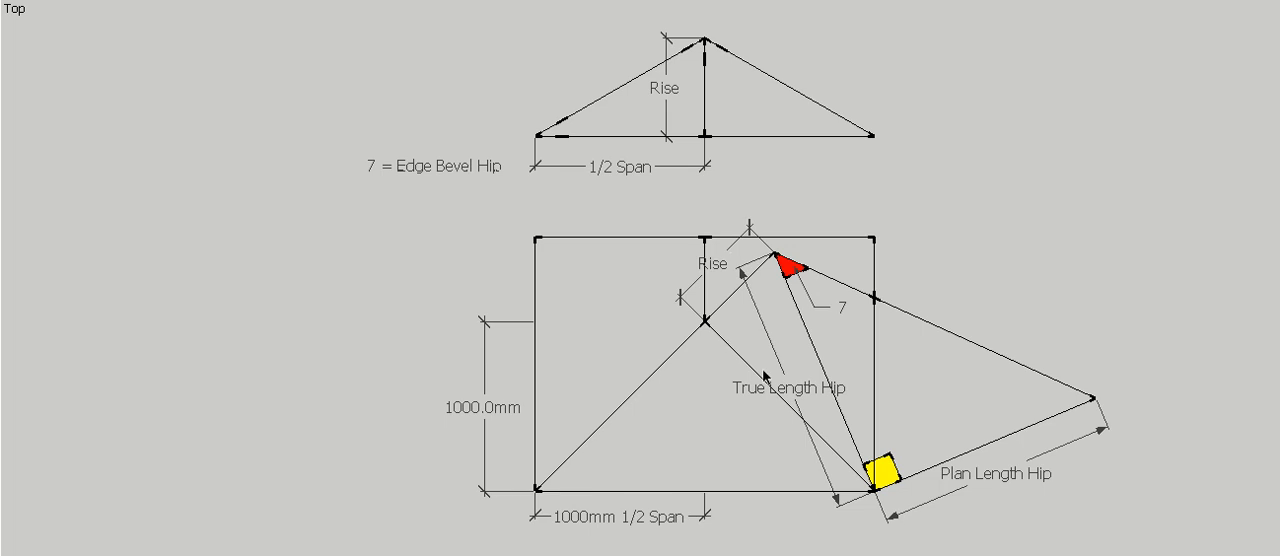
{"action": "mouse_move", "coordinate": [850, 416]}
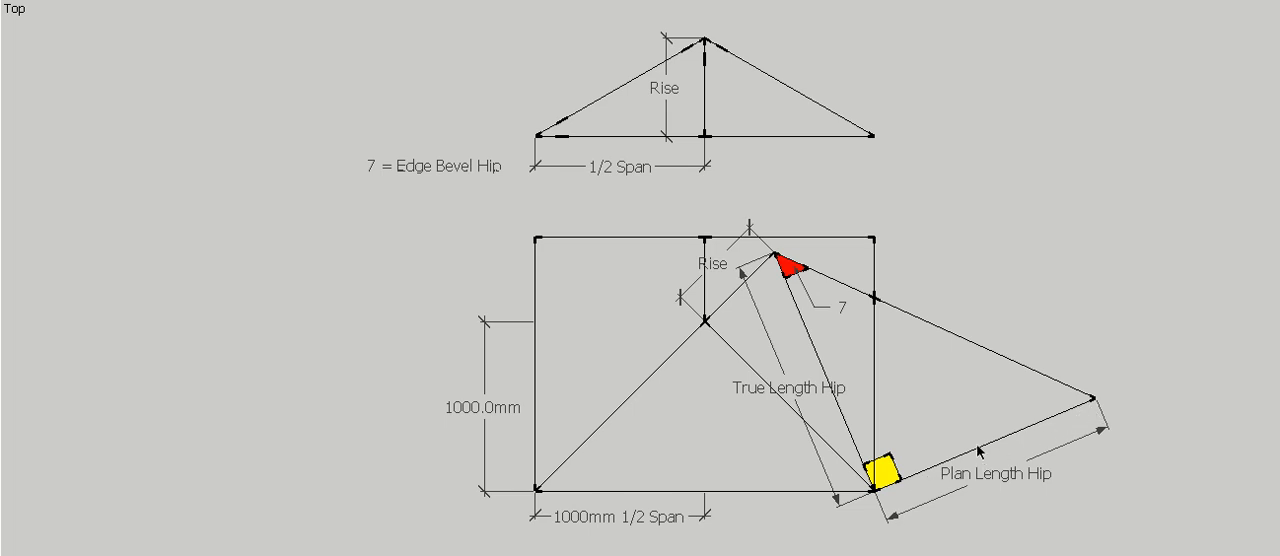
{"action": "mouse_move", "coordinate": [898, 424]}
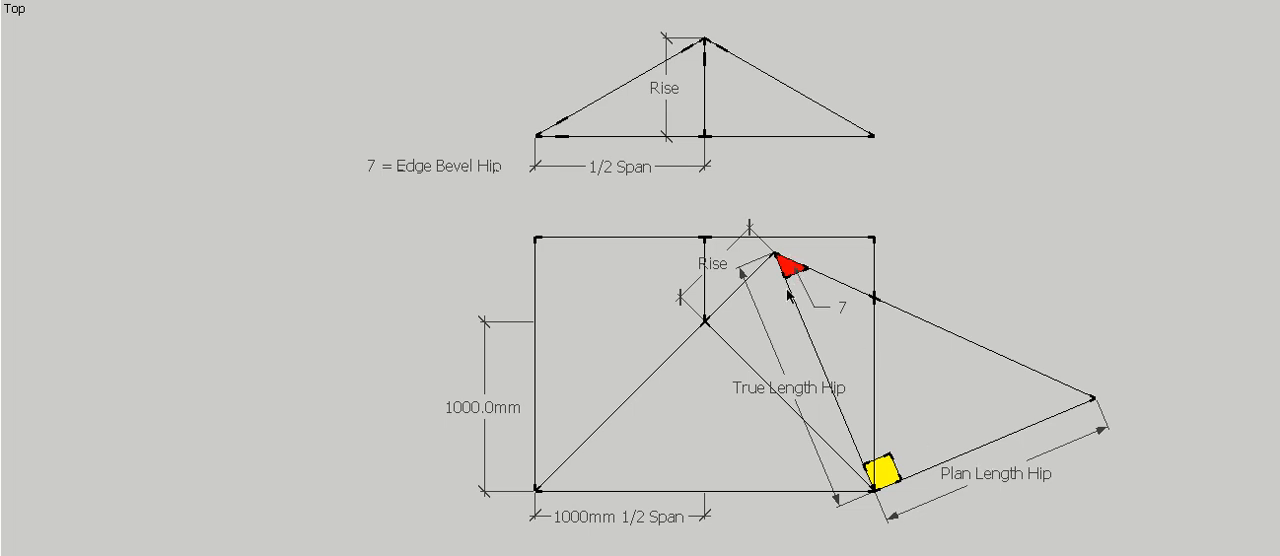
{"action": "mouse_move", "coordinate": [564, 8]}
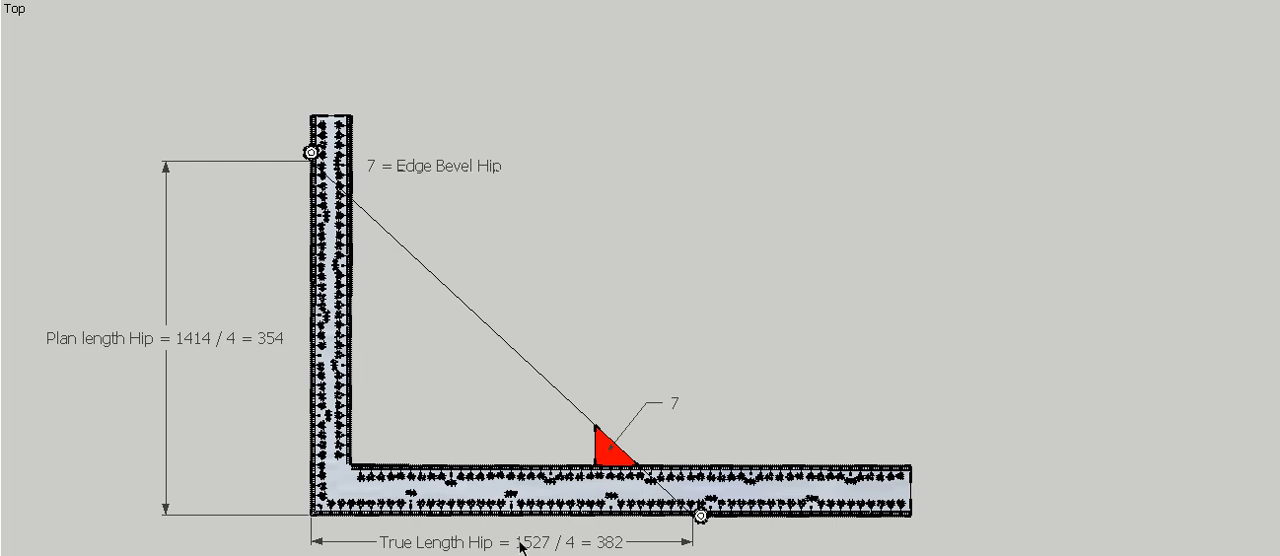
{"action": "mouse_move", "coordinate": [544, 548]}
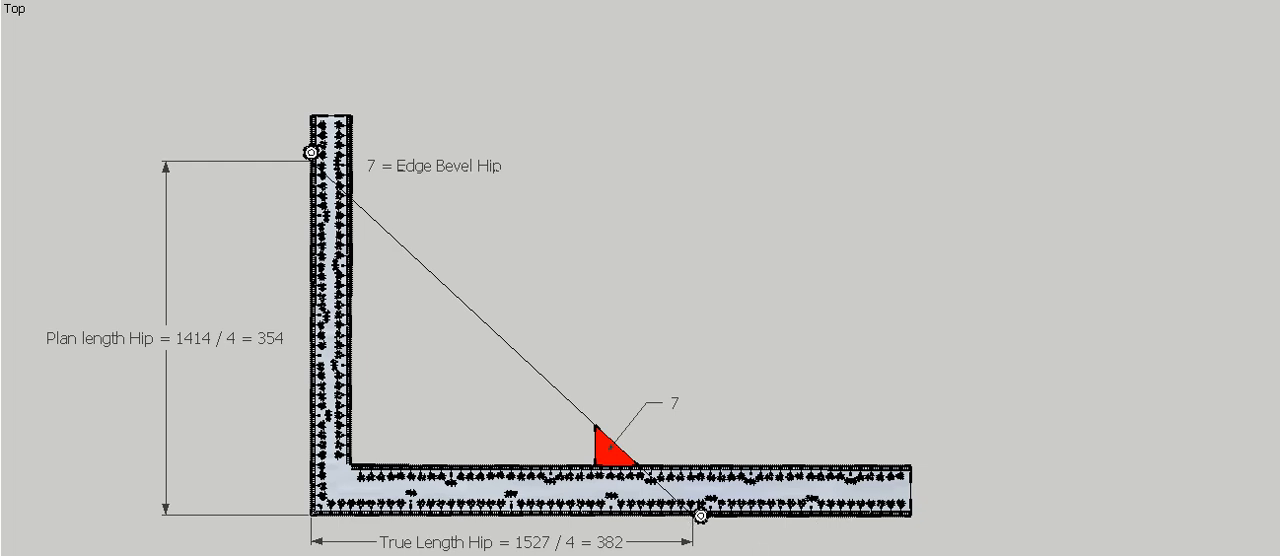
{"action": "mouse_move", "coordinate": [570, 548]}
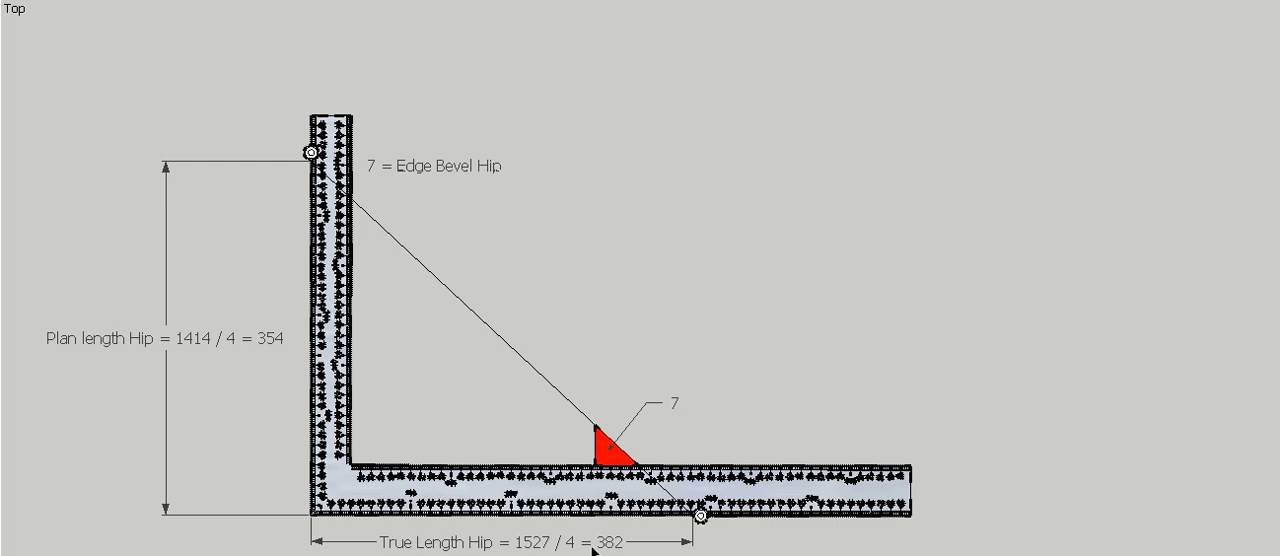
{"action": "mouse_move", "coordinate": [700, 520]}
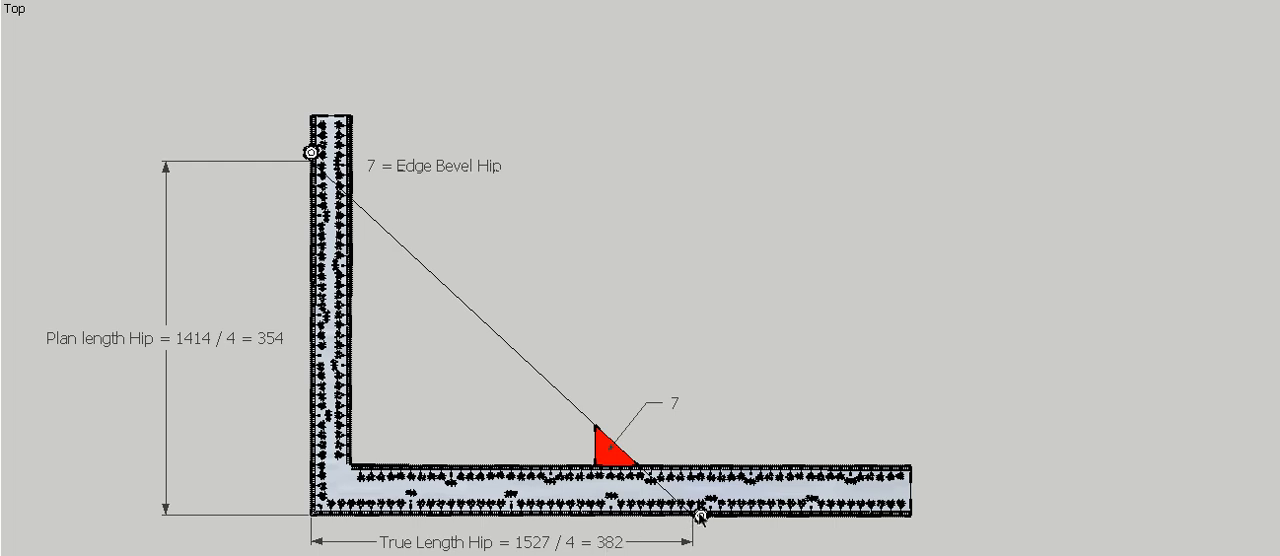
{"action": "mouse_move", "coordinate": [184, 344]}
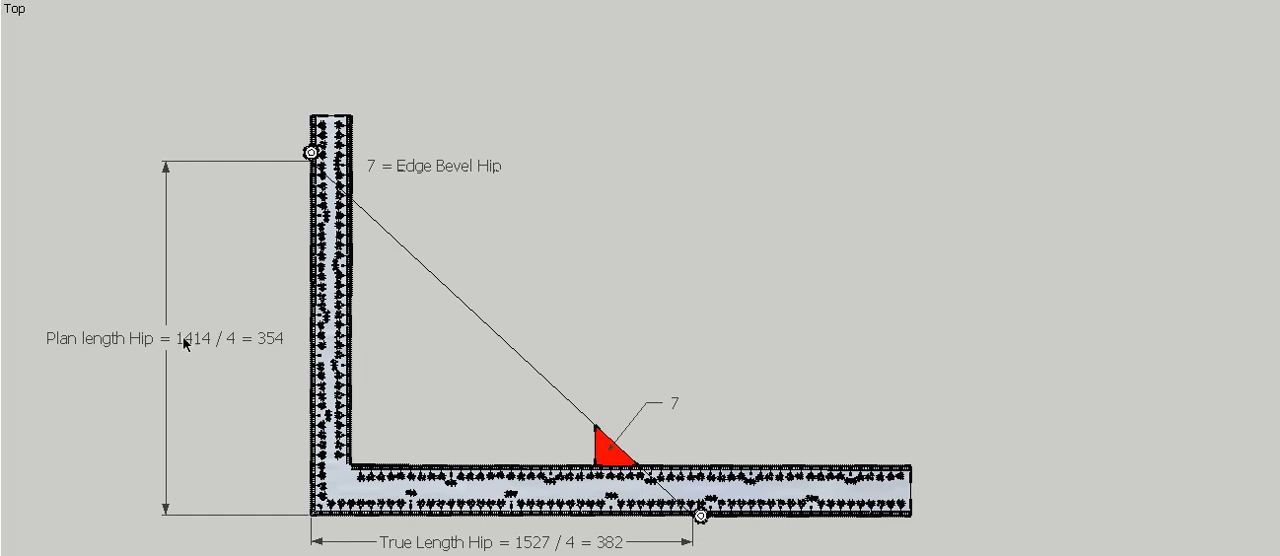
{"action": "mouse_move", "coordinate": [220, 350]}
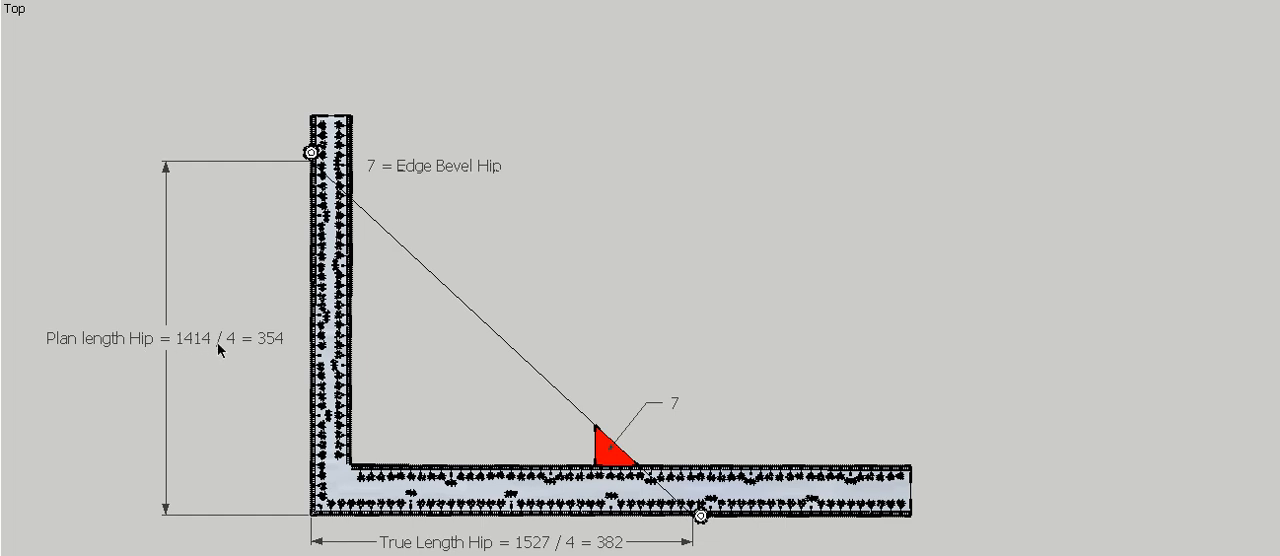
{"action": "mouse_move", "coordinate": [272, 344]}
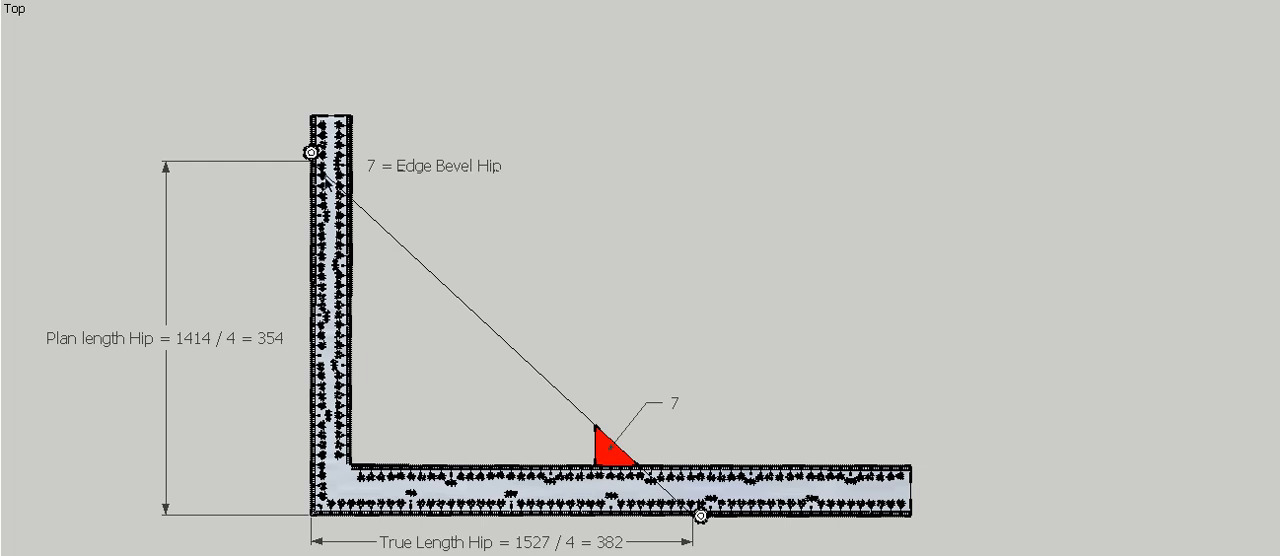
{"action": "mouse_move", "coordinate": [632, 458]}
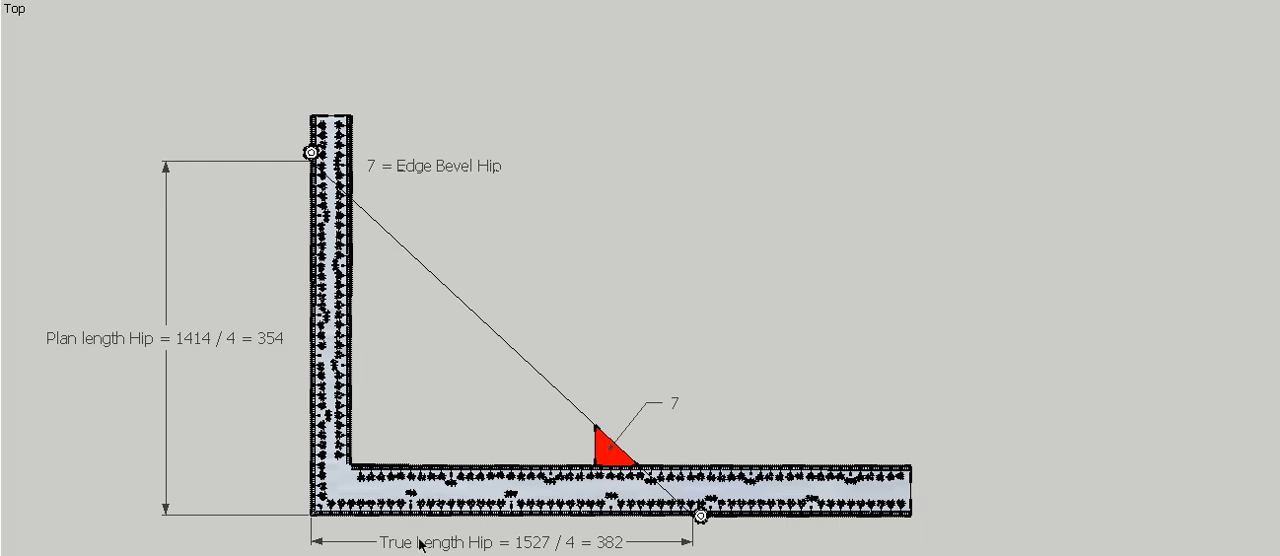
{"action": "mouse_move", "coordinate": [644, 426]}
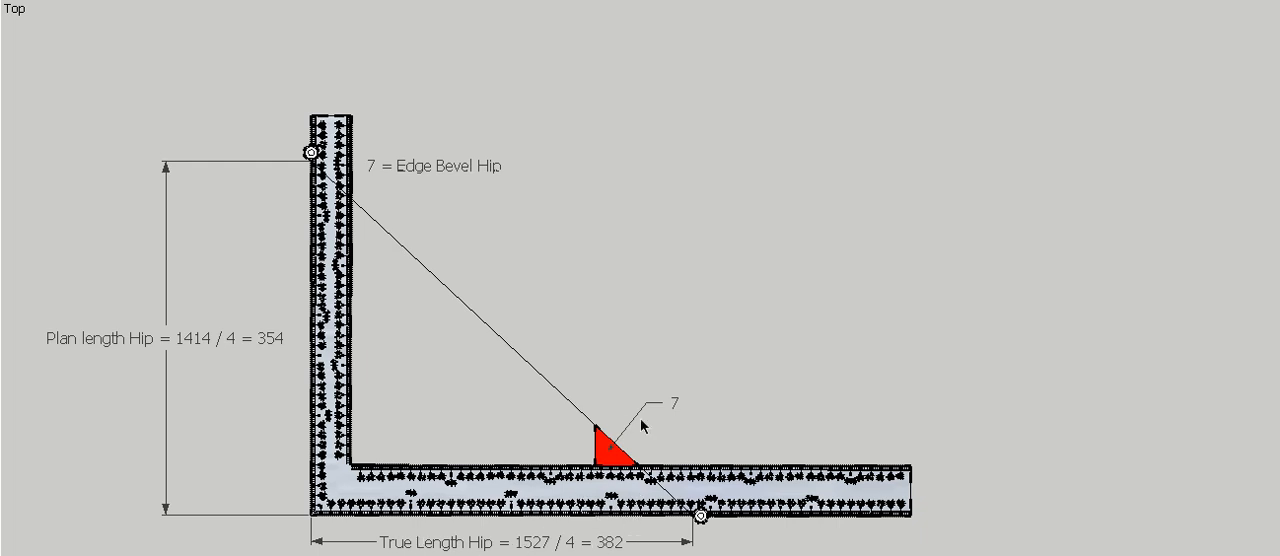
{"action": "mouse_move", "coordinate": [624, 52]}
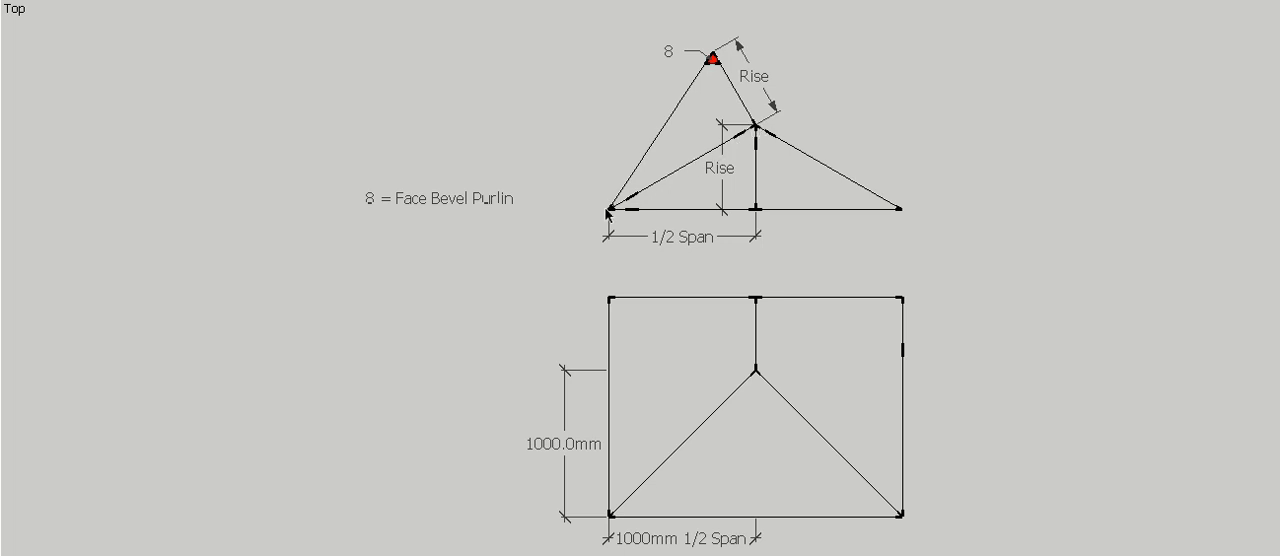
{"action": "mouse_move", "coordinate": [712, 166]}
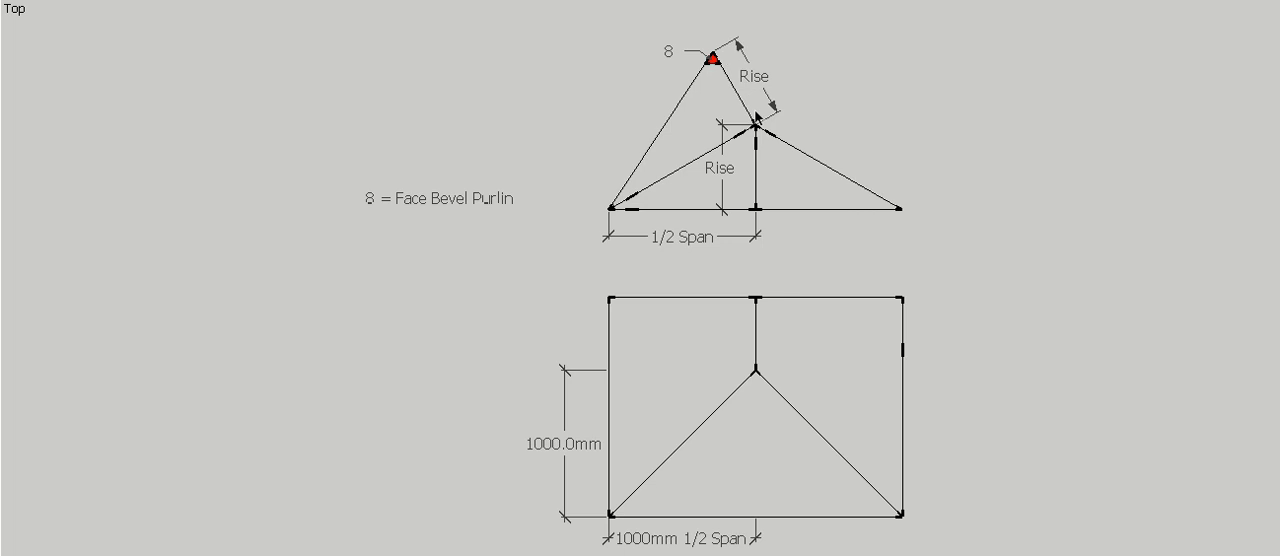
{"action": "mouse_move", "coordinate": [762, 106]}
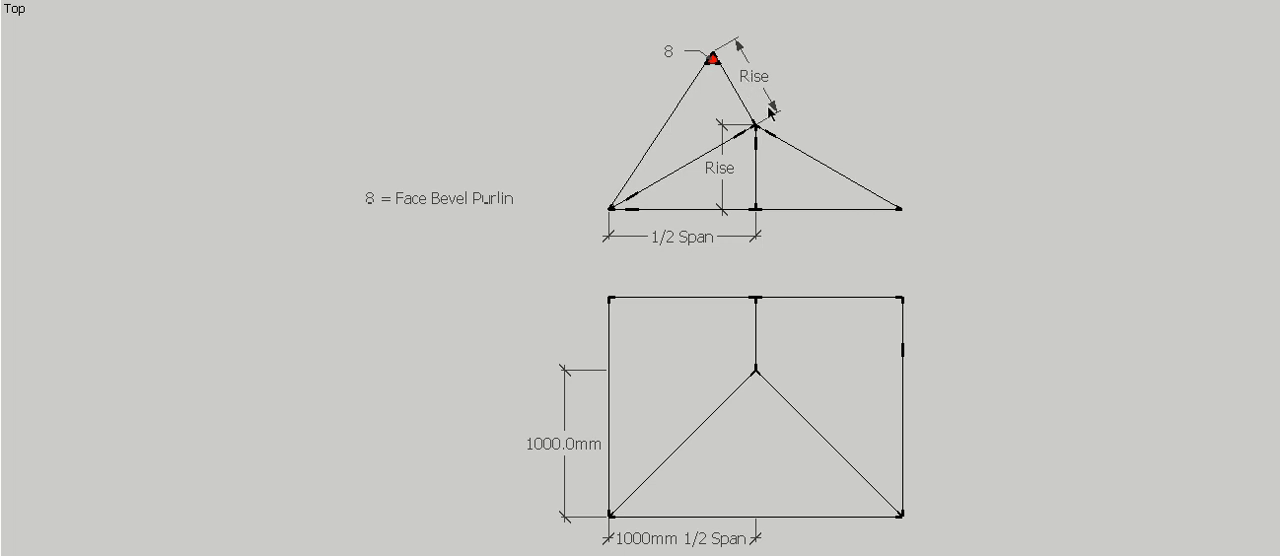
{"action": "mouse_move", "coordinate": [576, 172]}
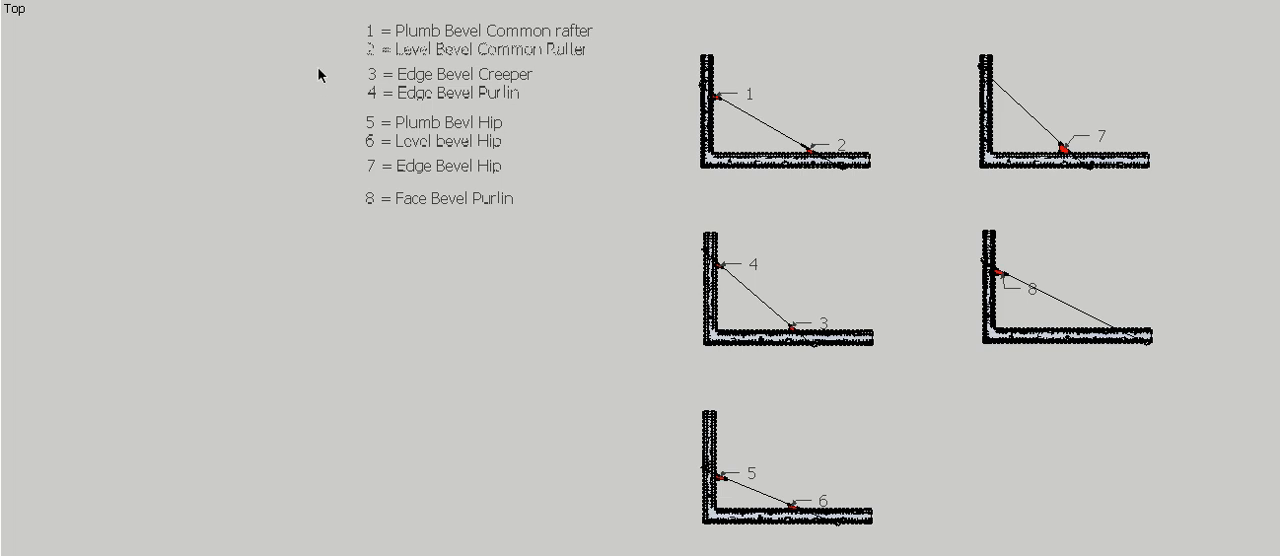
{"action": "mouse_move", "coordinate": [324, 32]}
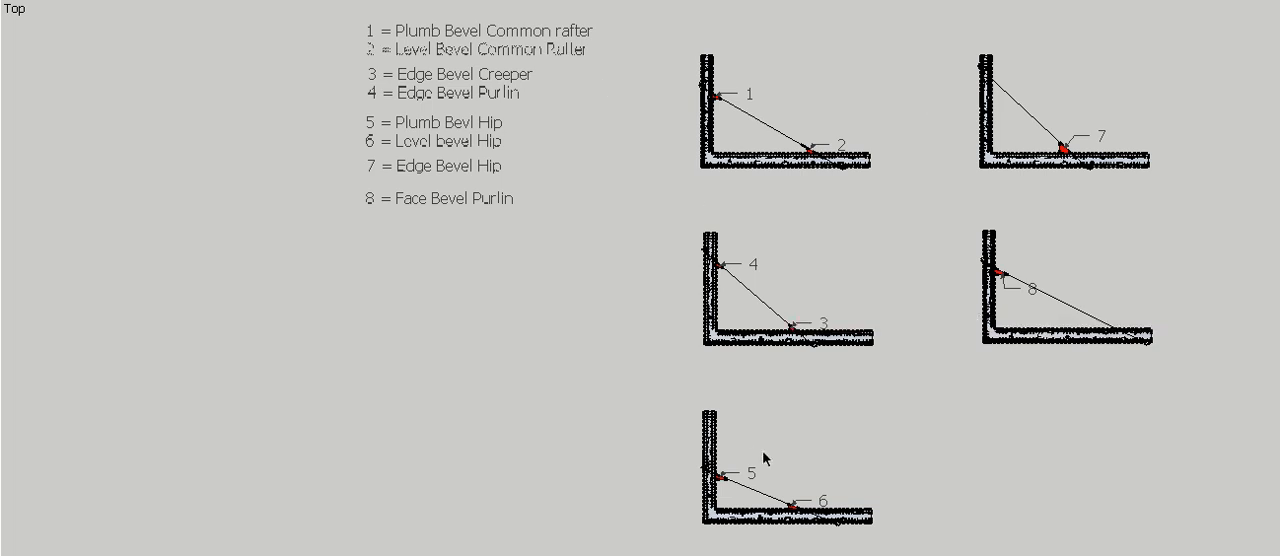
{"action": "mouse_move", "coordinate": [1136, 360]}
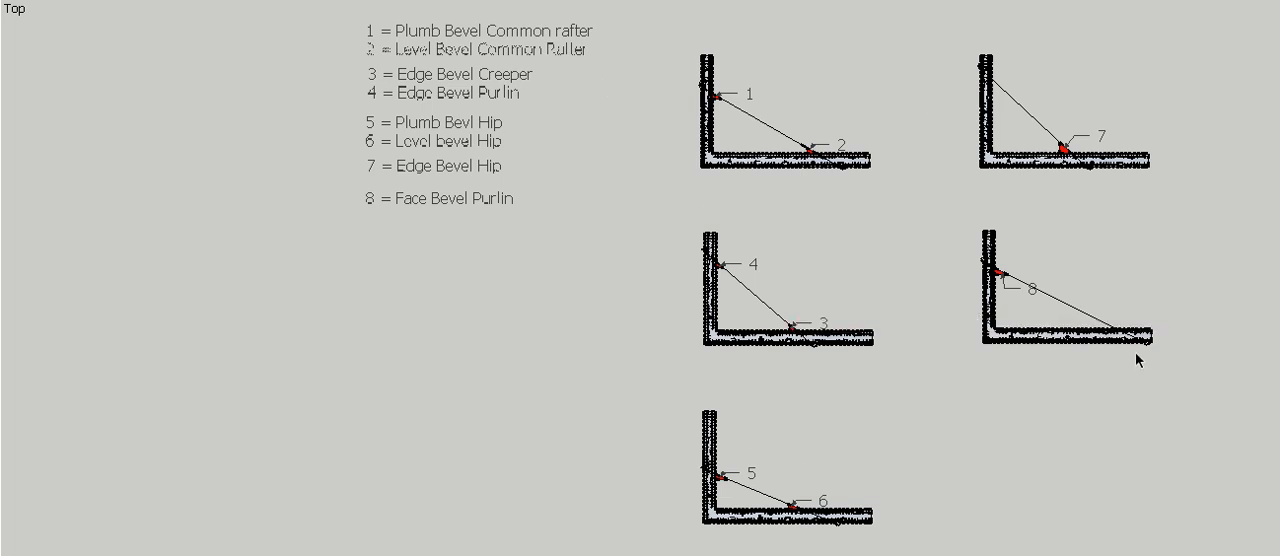